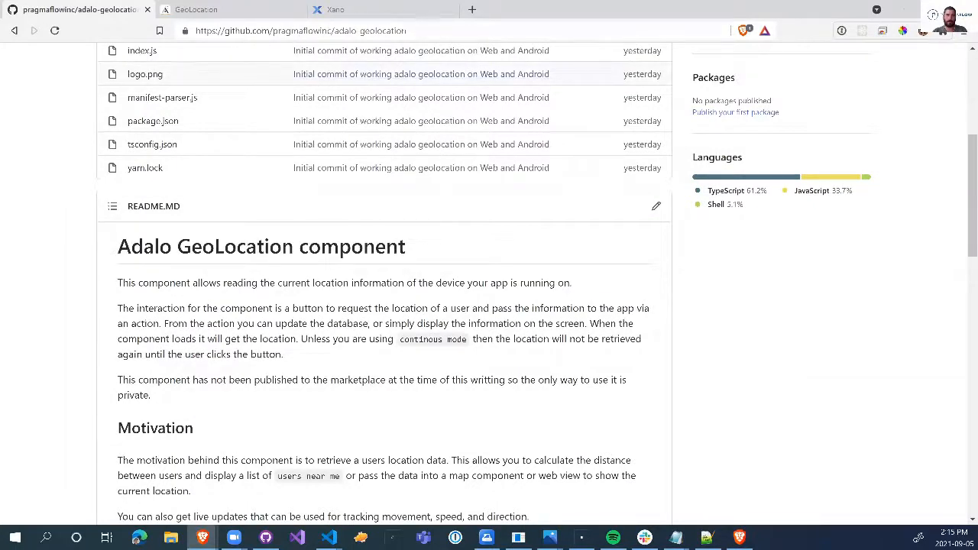
- Bring up the Adalo app's database collections panel
left_click(298, 31)
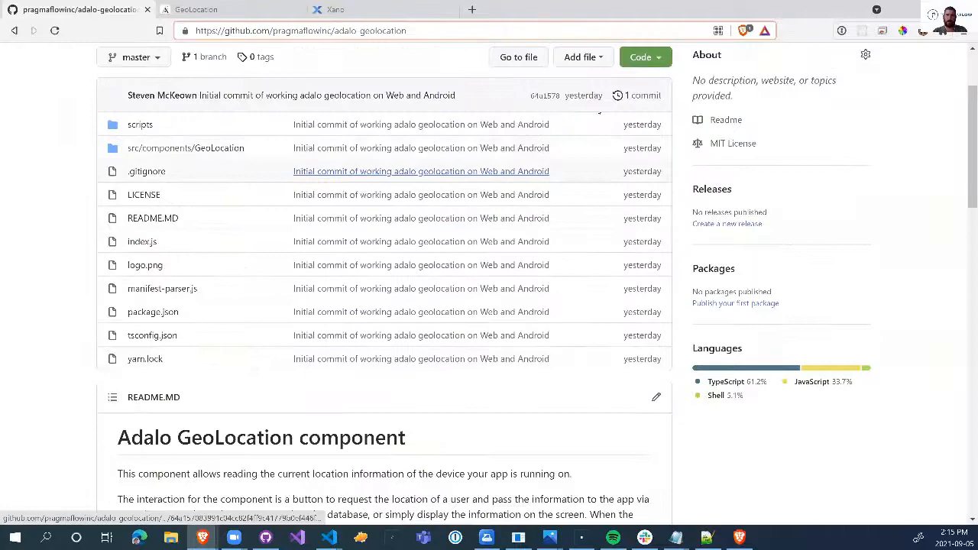
left_click(640, 57)
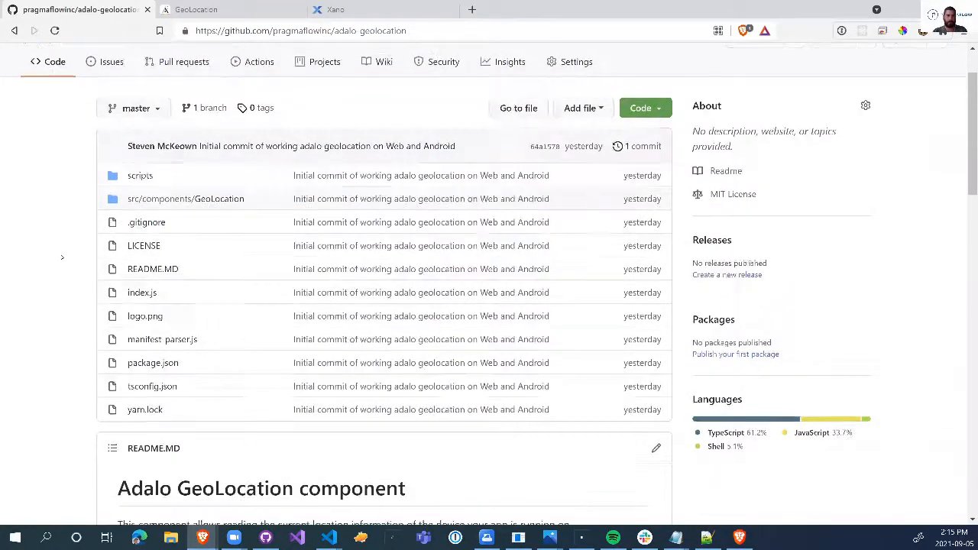
scroll("down", 3)
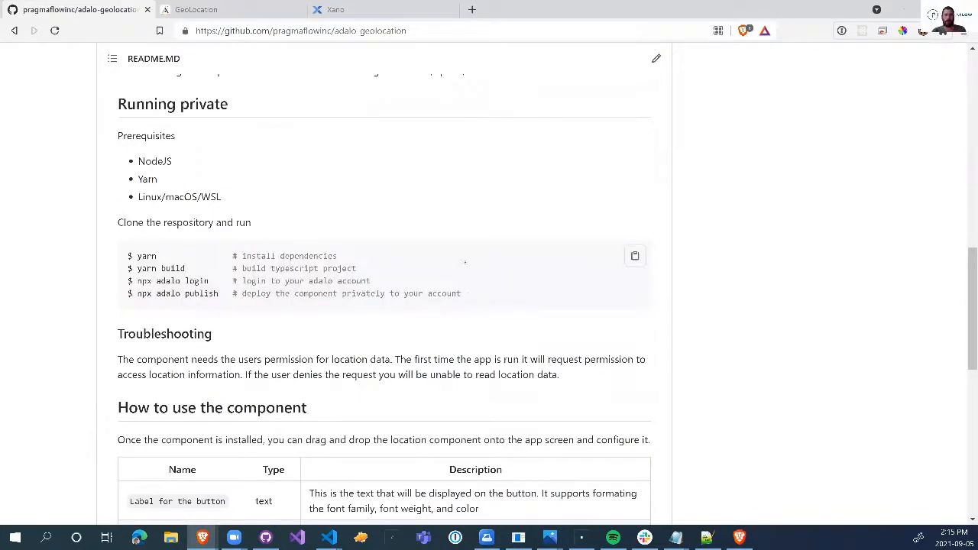
double_click(209, 104)
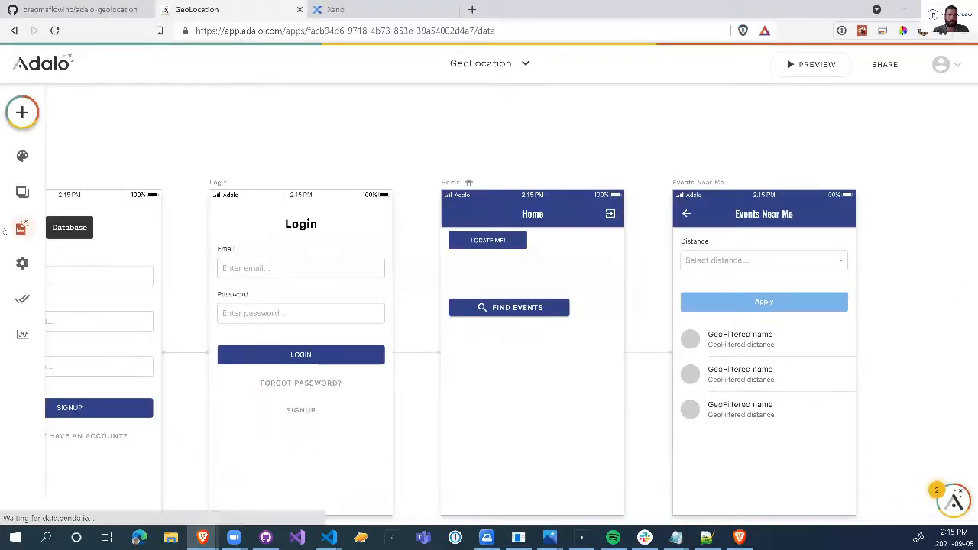
left_click(22, 227)
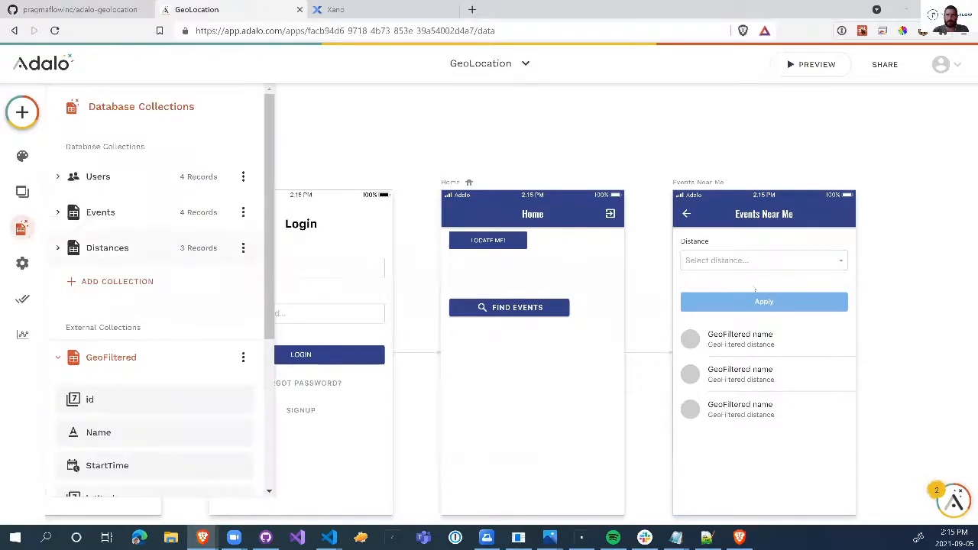
left_click(764, 375)
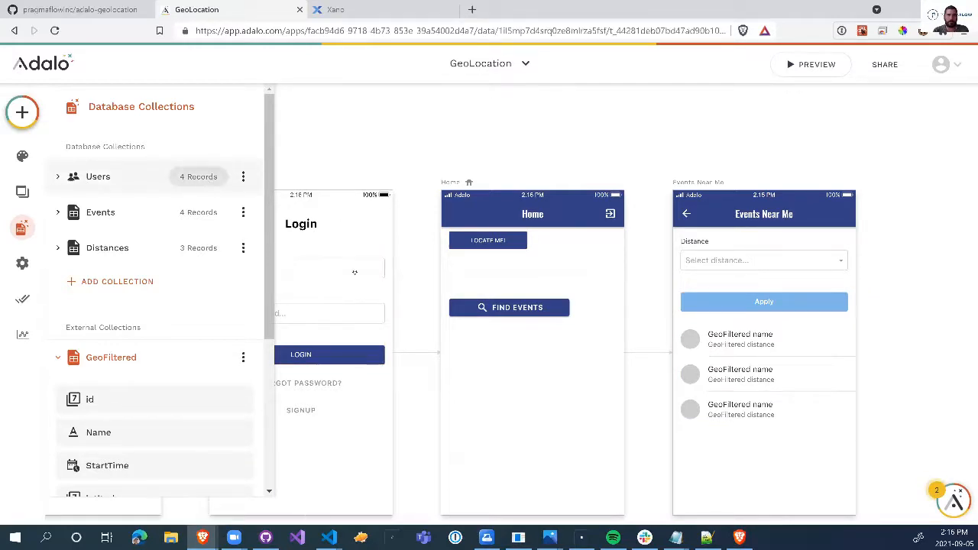
- Review the Users records' latitude, longitude and distance columns, then close the table
left_click(98, 177)
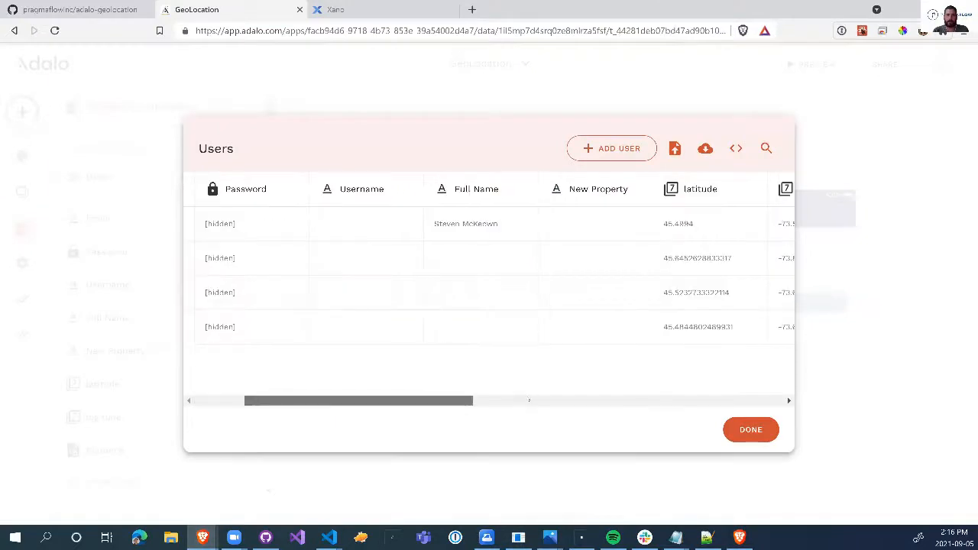
scroll("right", 3)
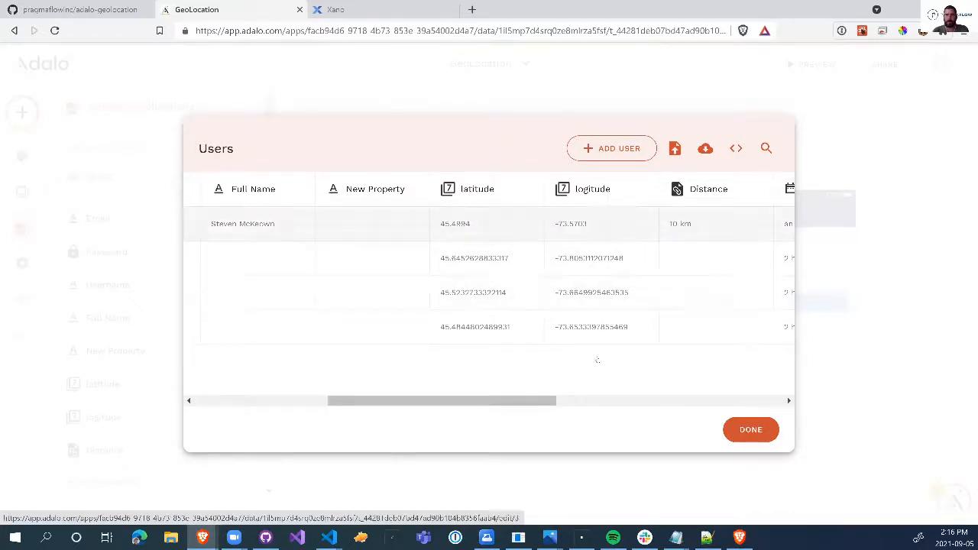
scroll("right", 3)
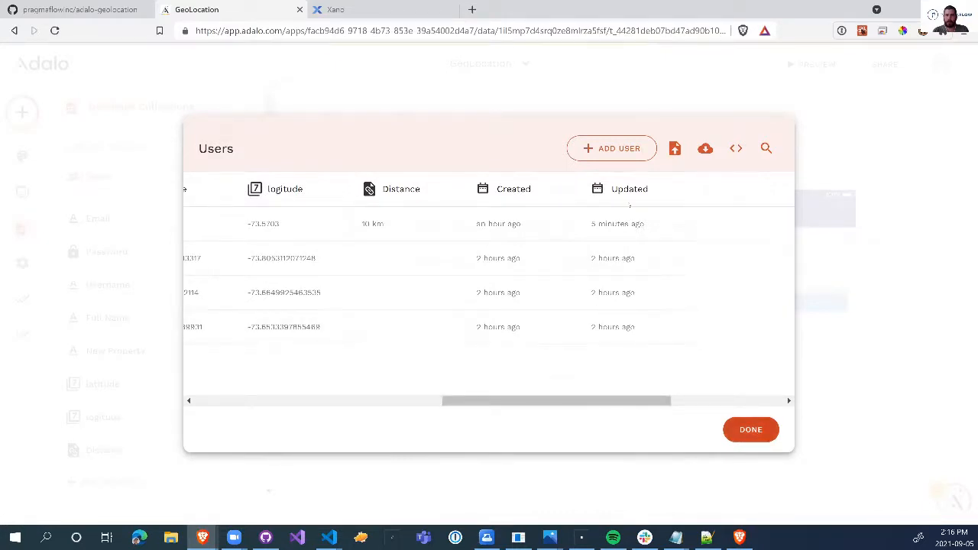
left_click(751, 429)
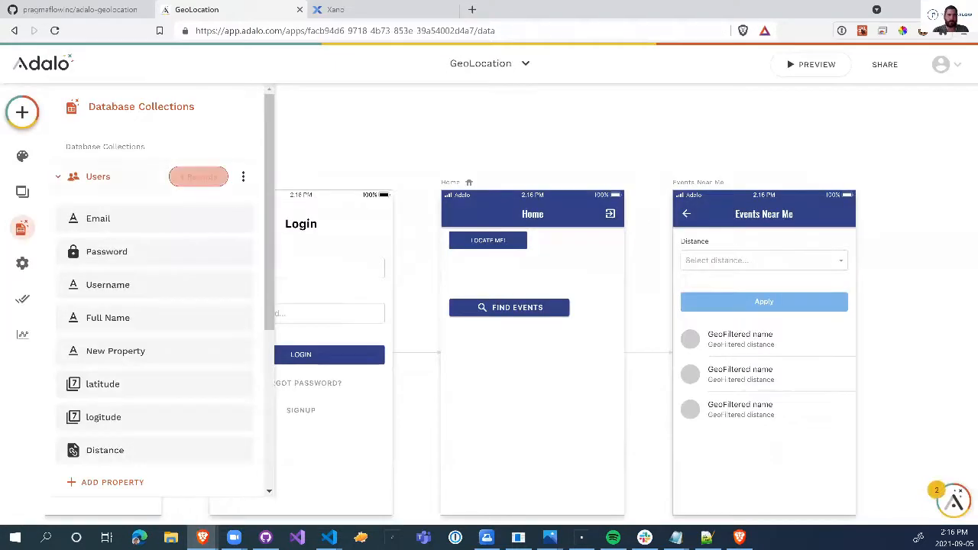
- Scroll the database panel down to the Events collection and its records
scroll("down", 3)
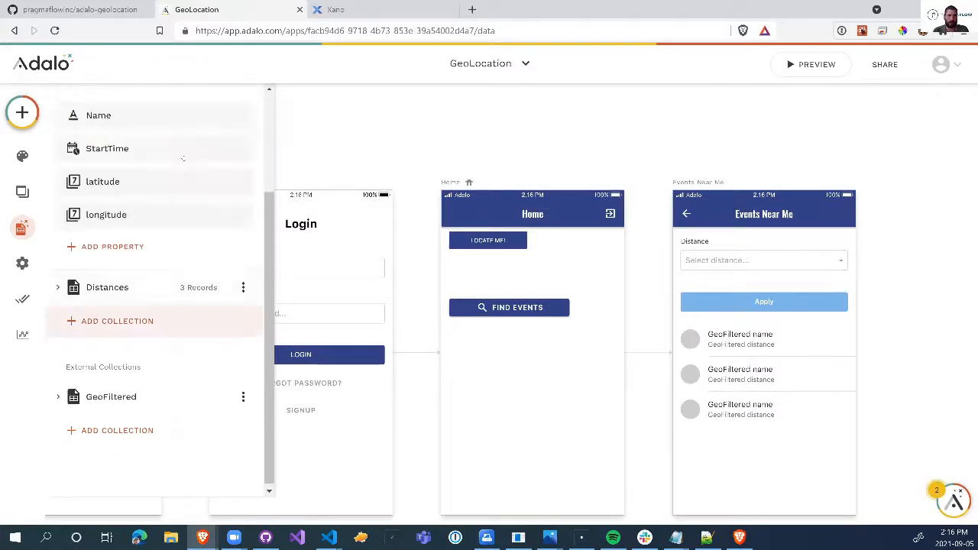
scroll("down", 3)
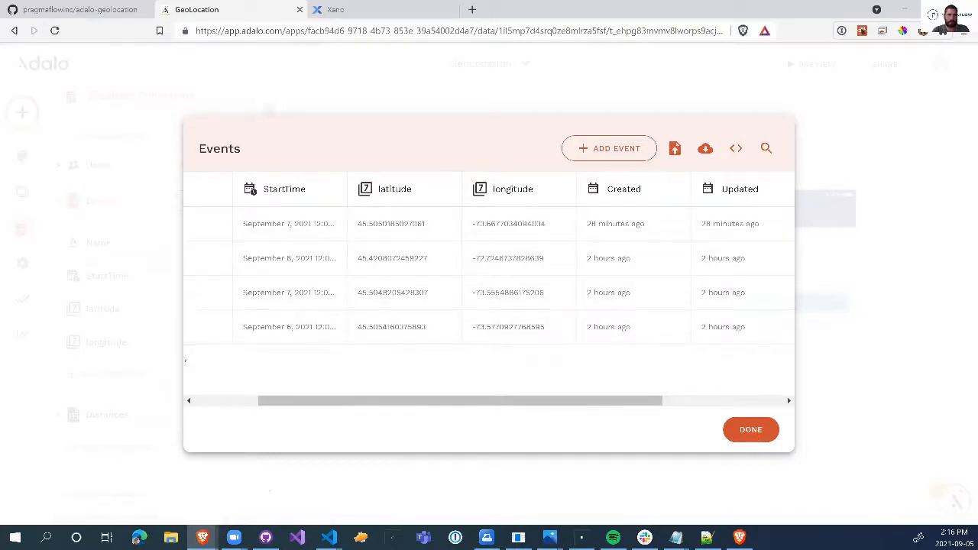
- Close the Events table and review the three Distances records (3 km, 5 km, 10 km)
left_click(750, 428)
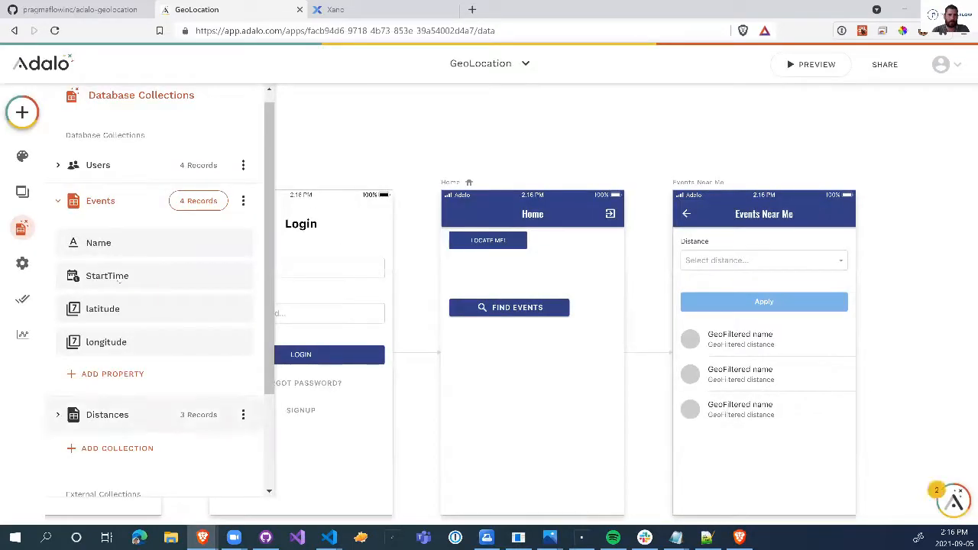
left_click(107, 414)
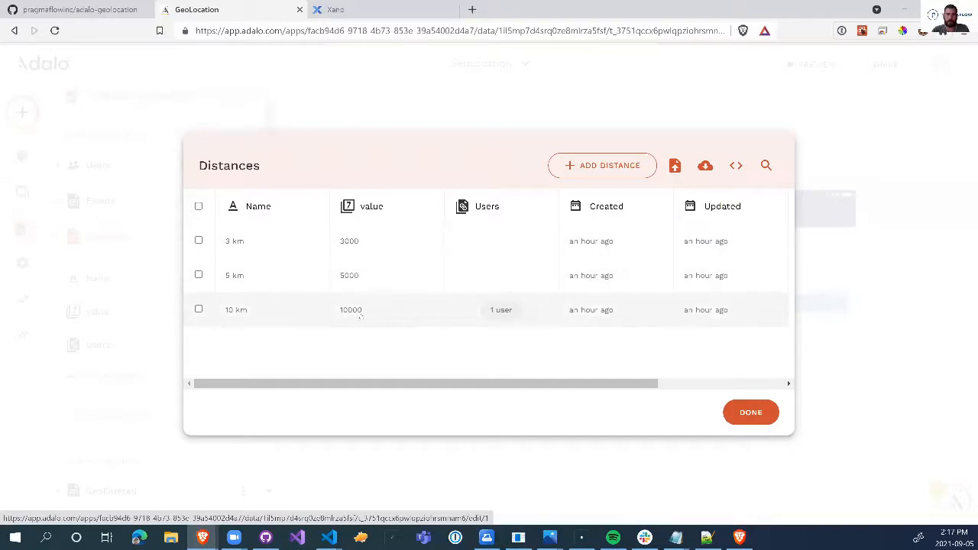
left_click(750, 412)
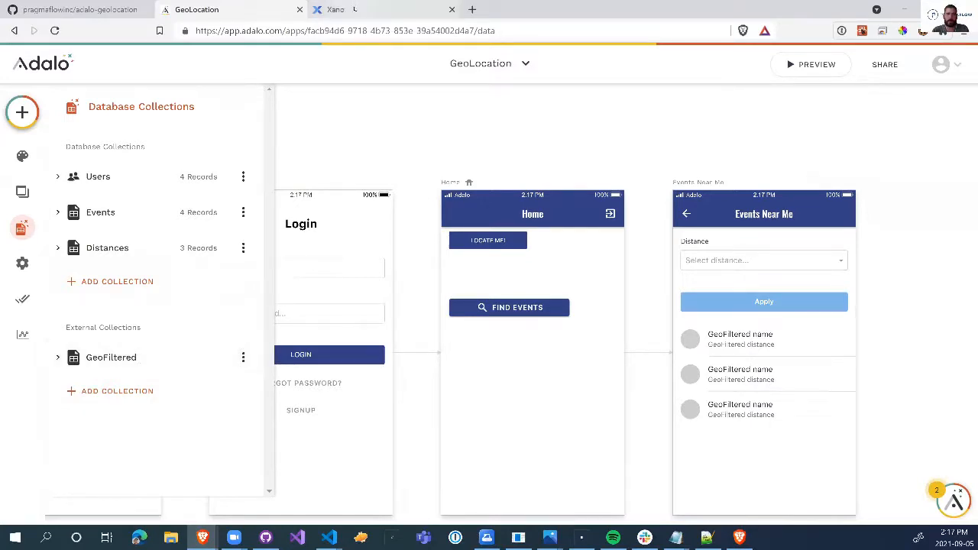
left_click(336, 10)
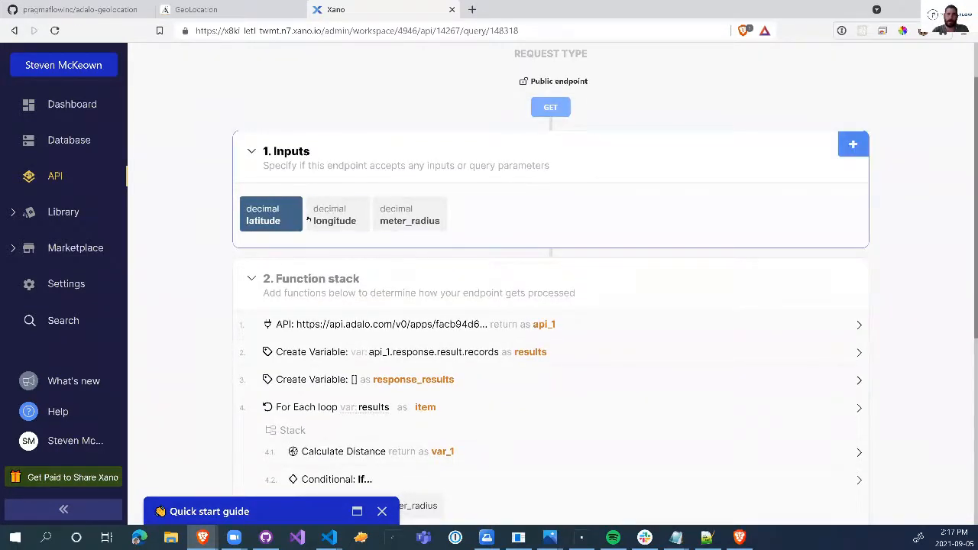
left_click(410, 214)
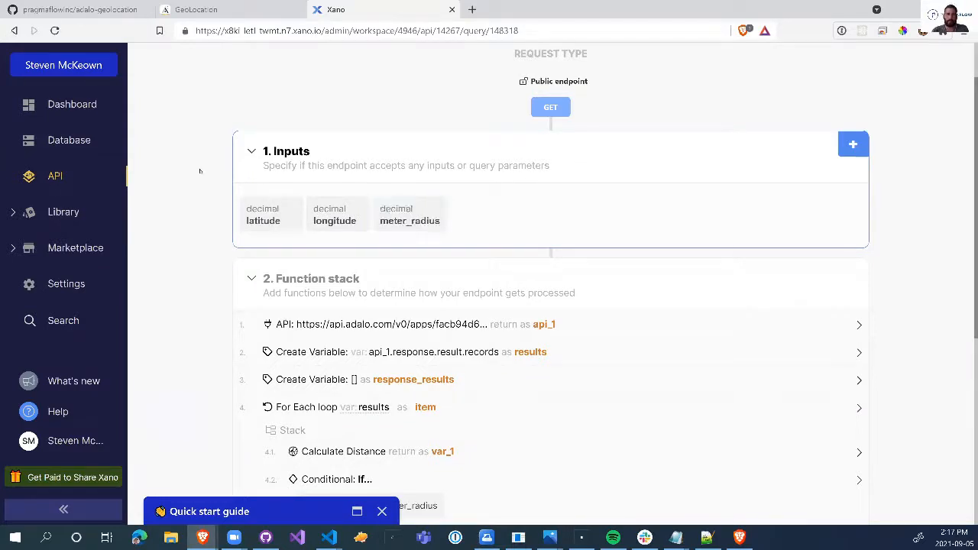
left_click(409, 214)
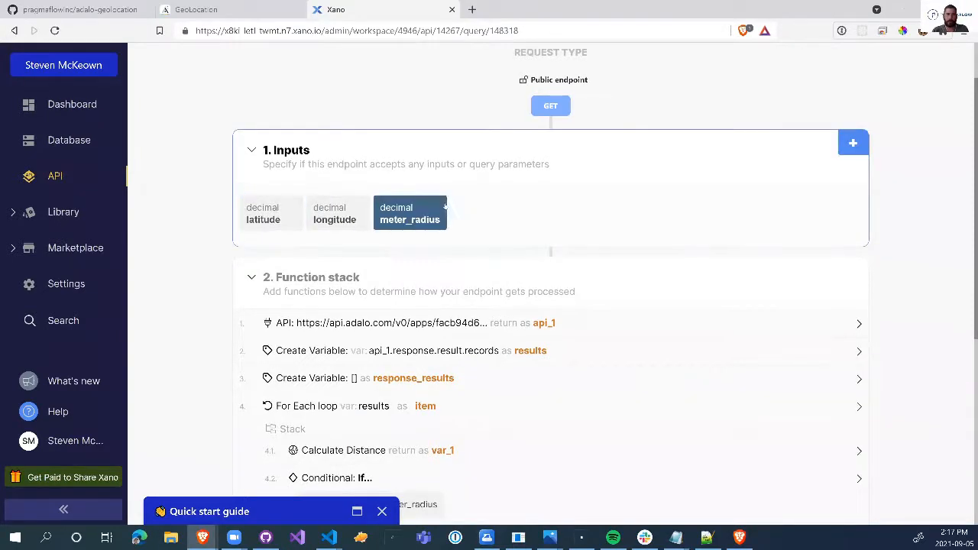
scroll("down", 3)
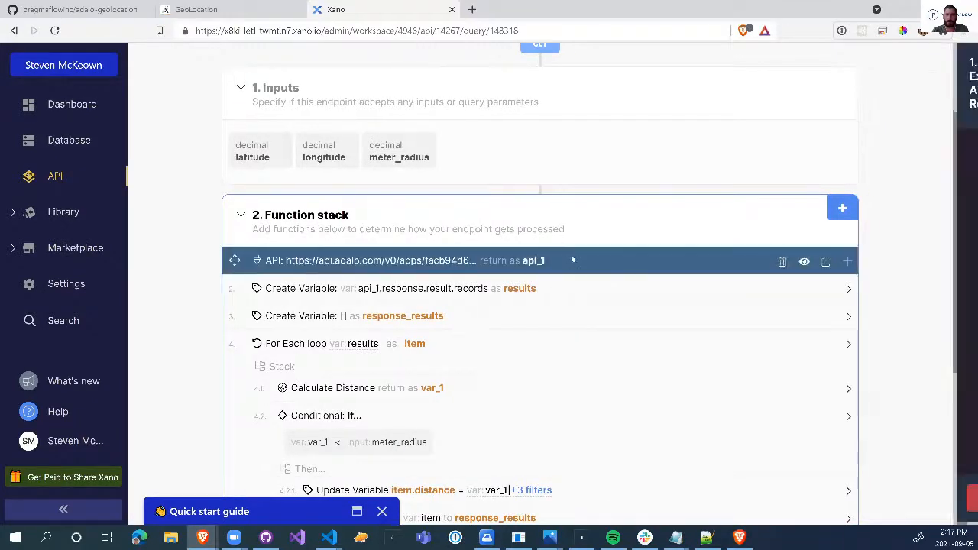
left_click(405, 261)
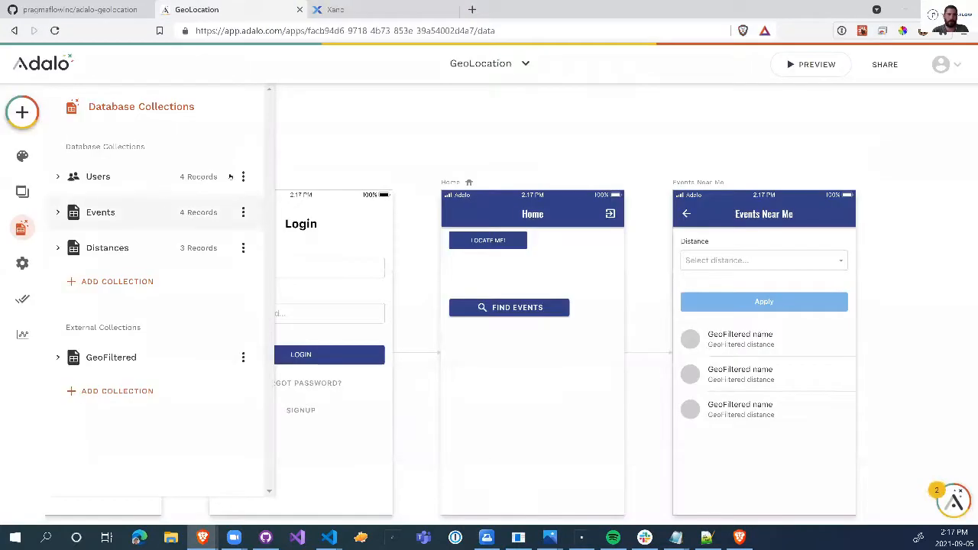
- Choose API Documentation from the Events collection's three-dot menu
left_click(243, 212)
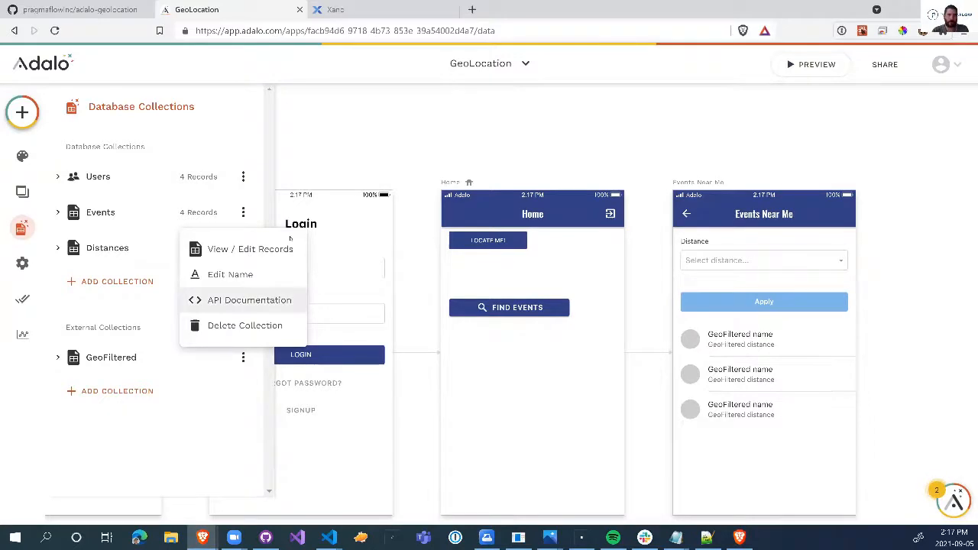
left_click(249, 300)
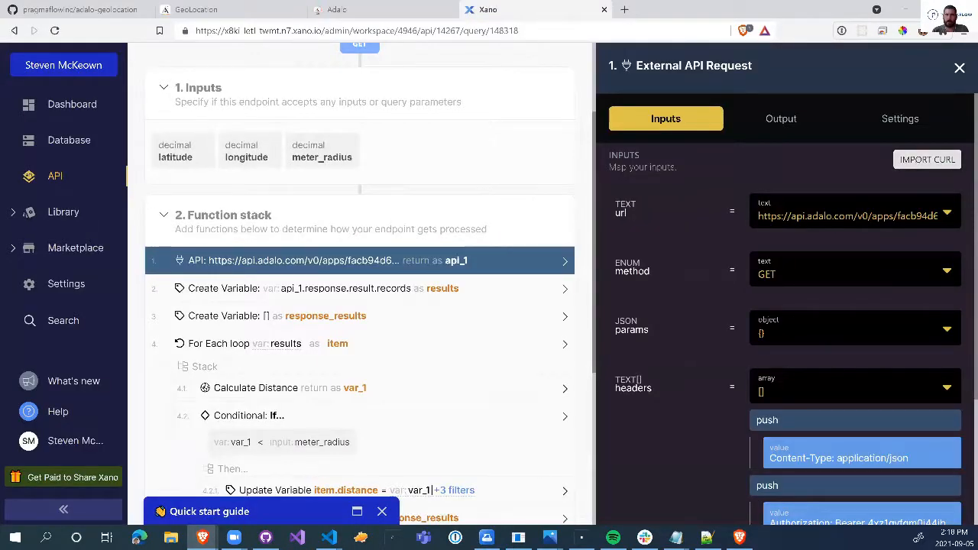
left_click(382, 9)
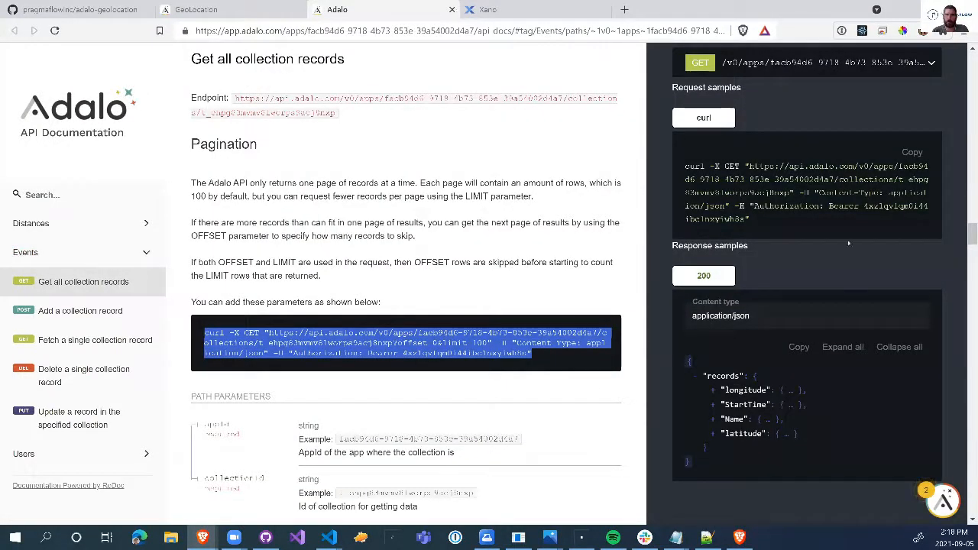
left_click(488, 9)
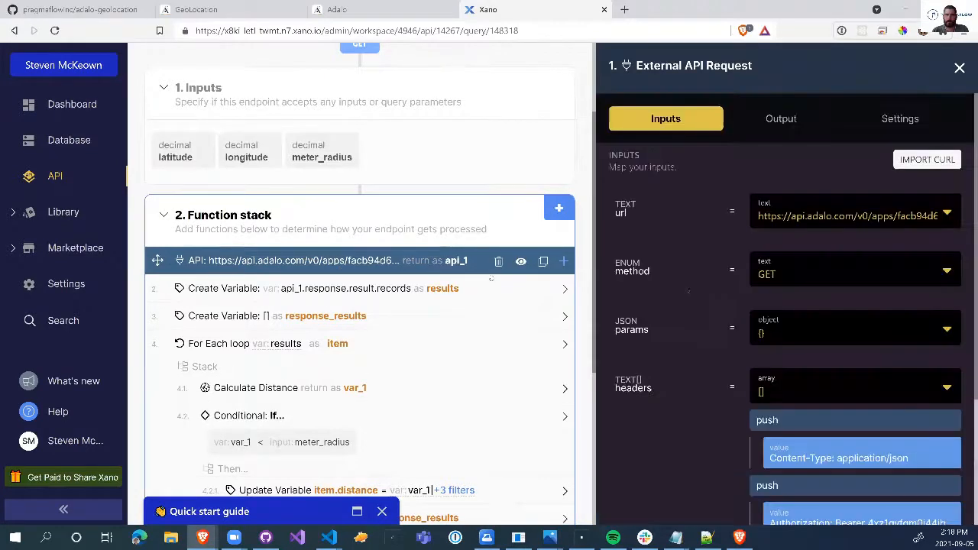
scroll("down", 3)
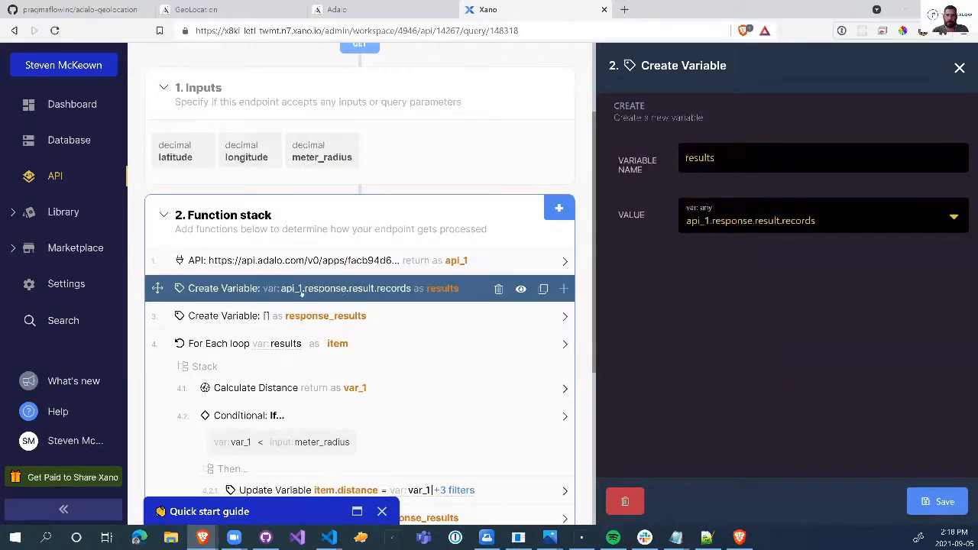
mouse_move(386, 296)
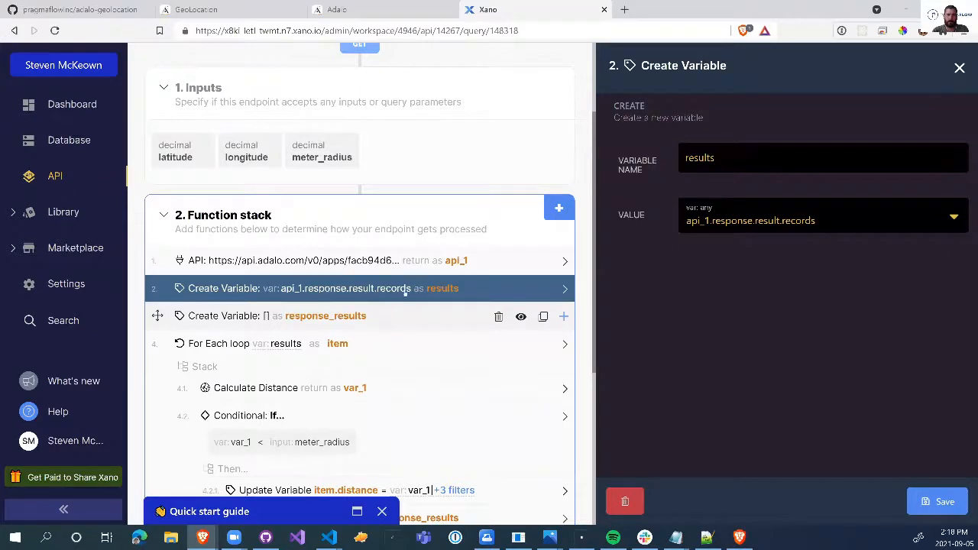
- Open step 3, 'Create Variable: [] as response_results', in the GetEvents function stack
left_click(325, 315)
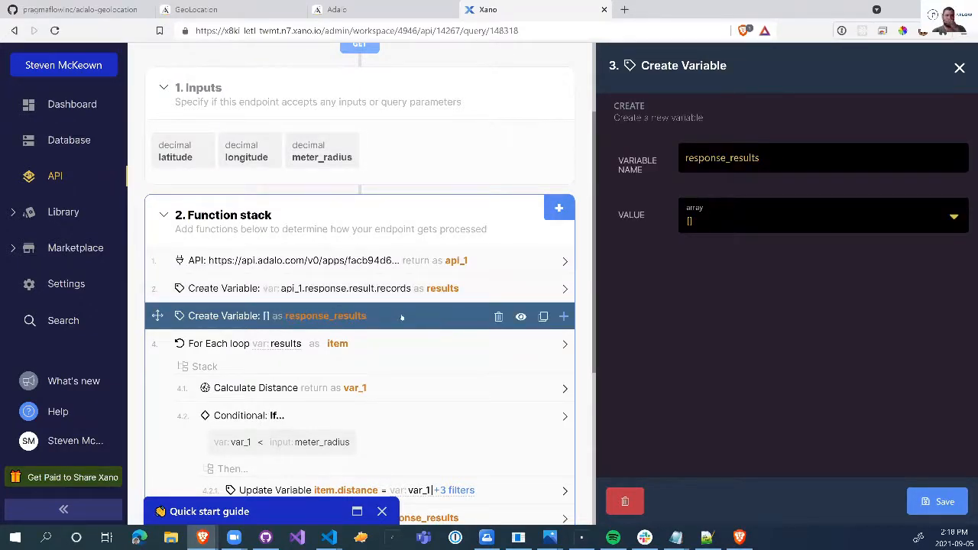
mouse_move(359, 325)
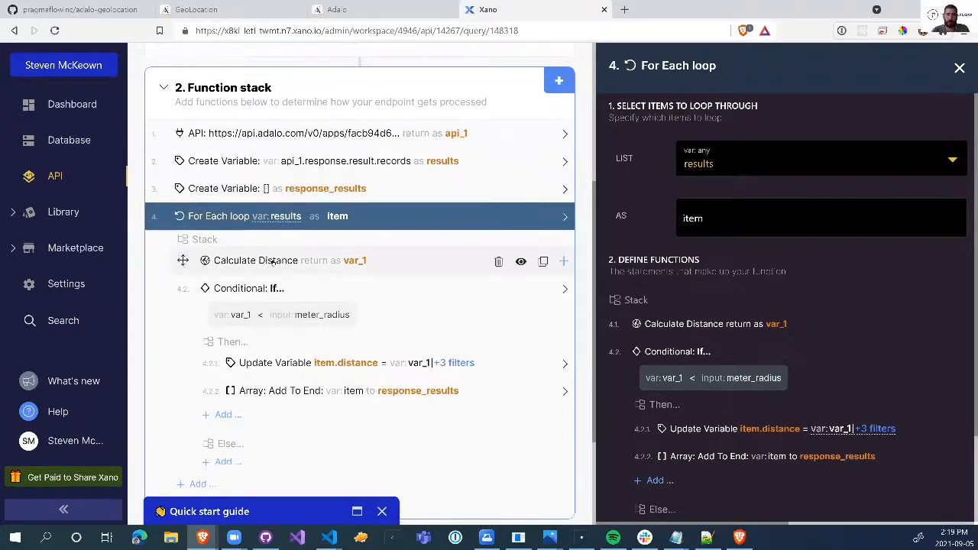
- Open step 4.2, the loop's conditional comparing var_1 against meter_radius
left_click(256, 261)
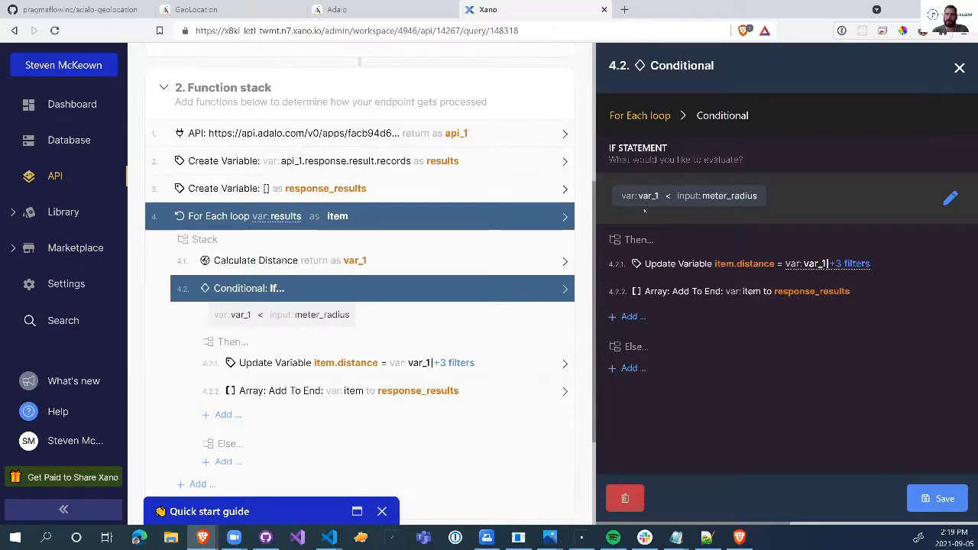
mouse_move(764, 264)
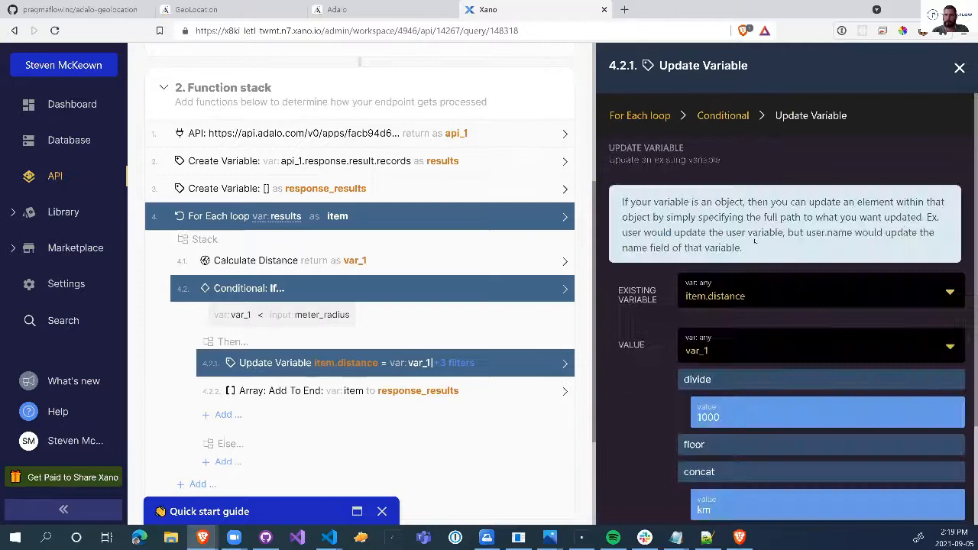
- Scroll past the distance formatting step and open step 4.2.2 'Array: Add To End'
scroll("down", 3)
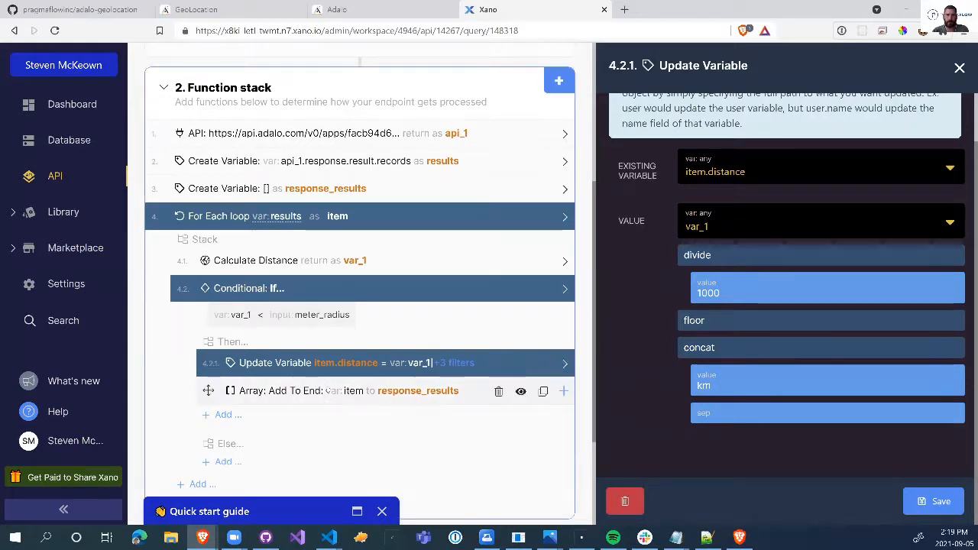
left_click(344, 391)
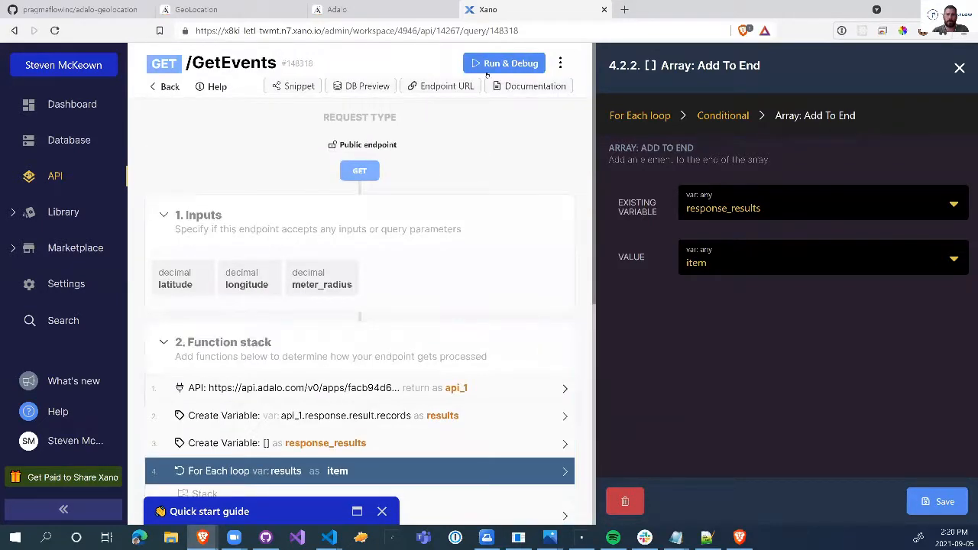
- Run the GetEvents endpoint with meter_radius 10000, then rerun it with 5000
left_click(503, 62)
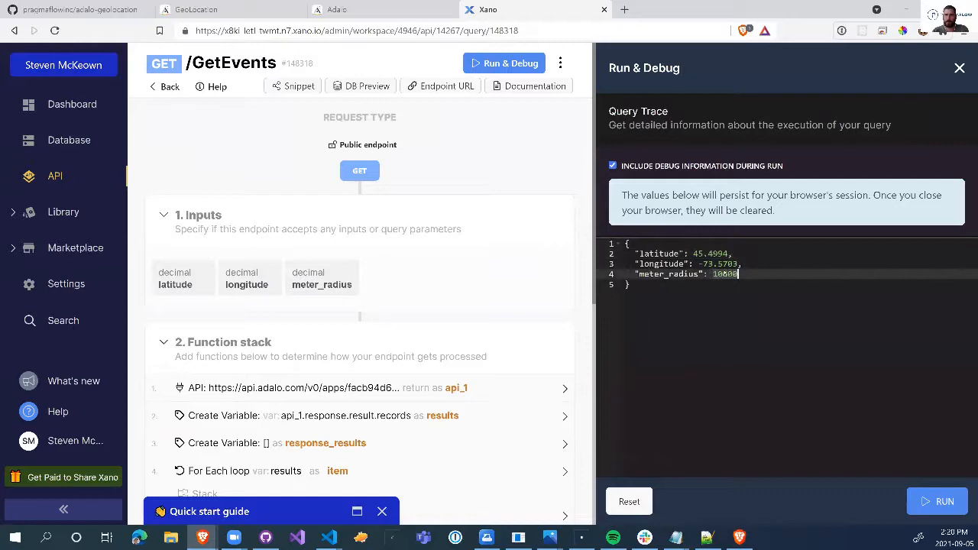
left_click(945, 501)
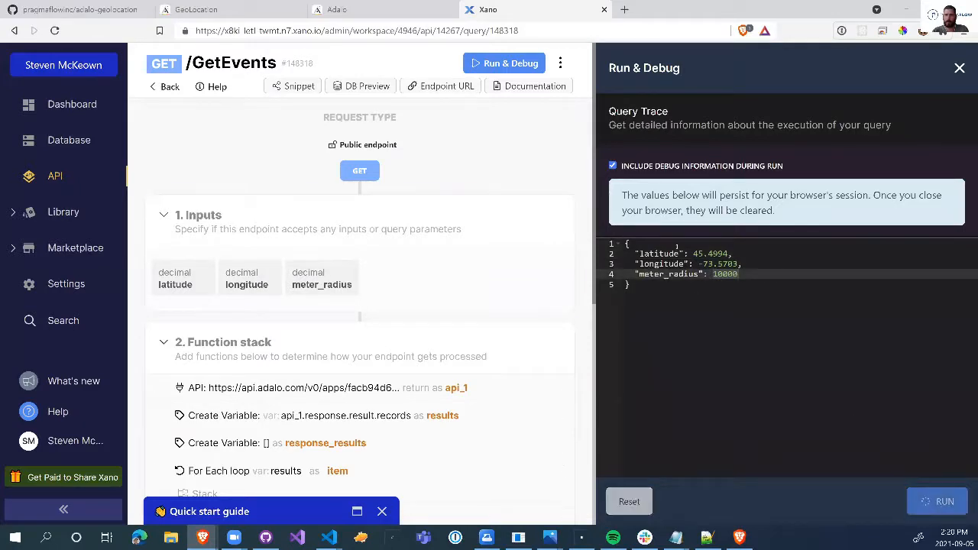
left_click(944, 501)
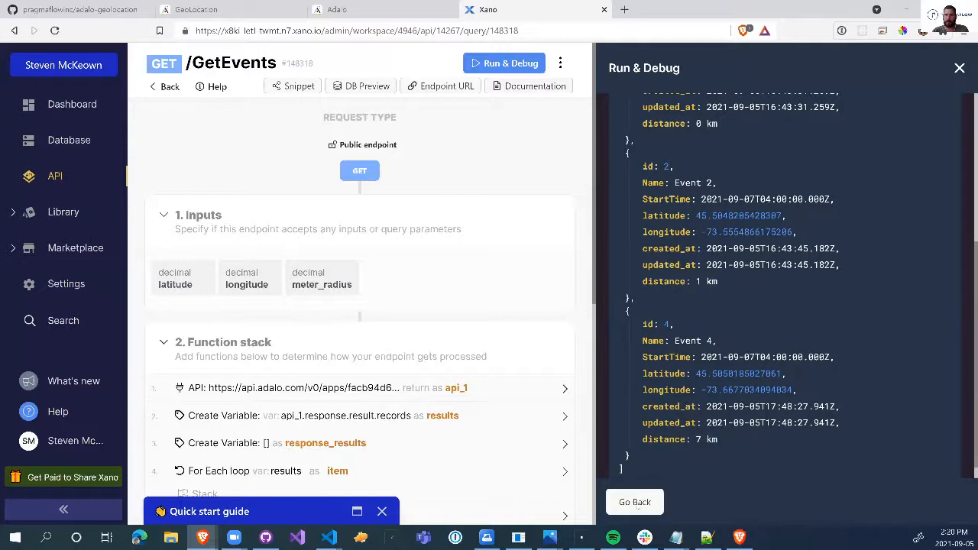
left_click(634, 502)
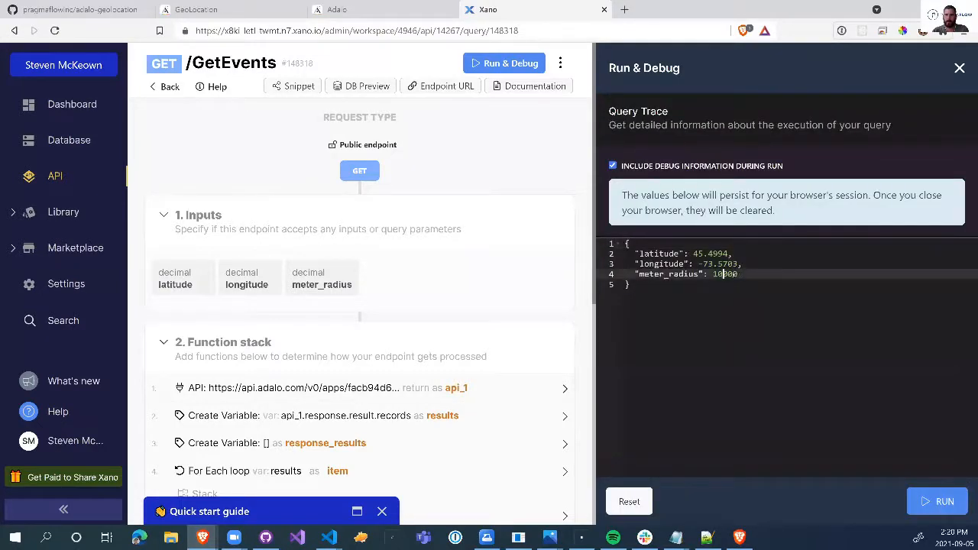
type("5000")
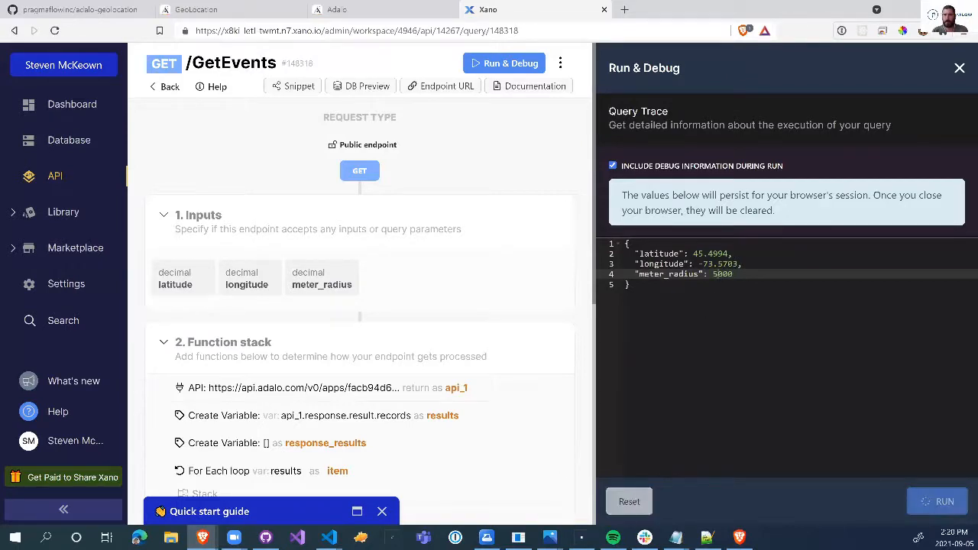
left_click(945, 502)
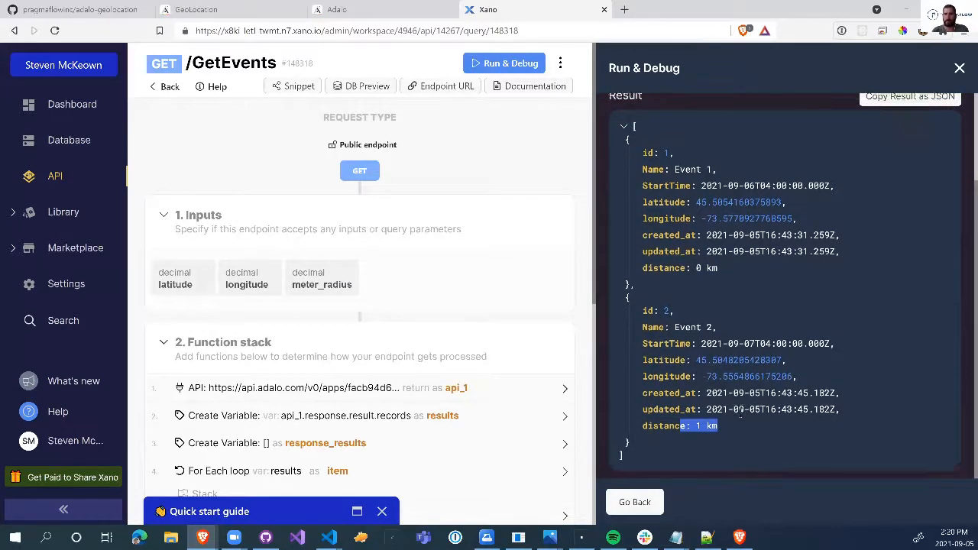
- Inspect the Debugger trace and expand the results variable's recorded data
left_click(868, 117)
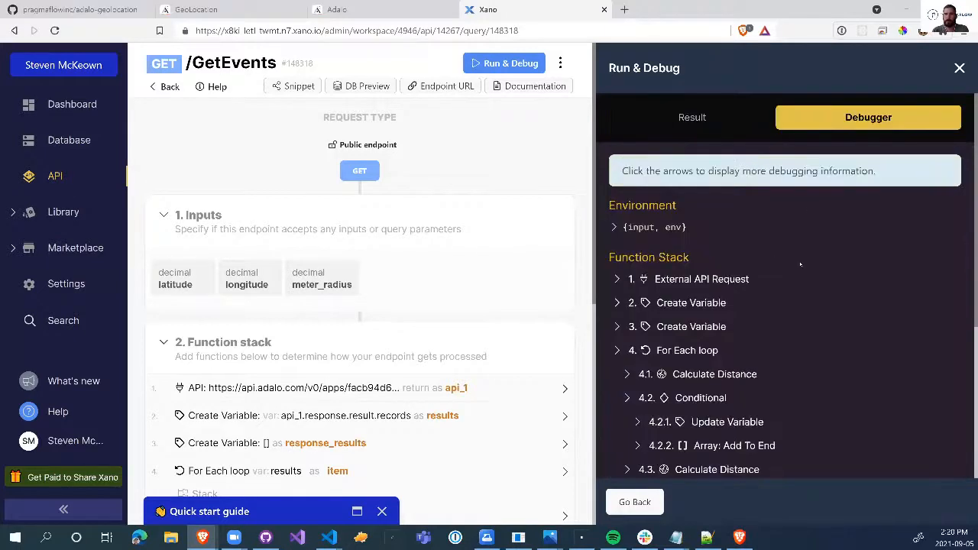
scroll("down", 3)
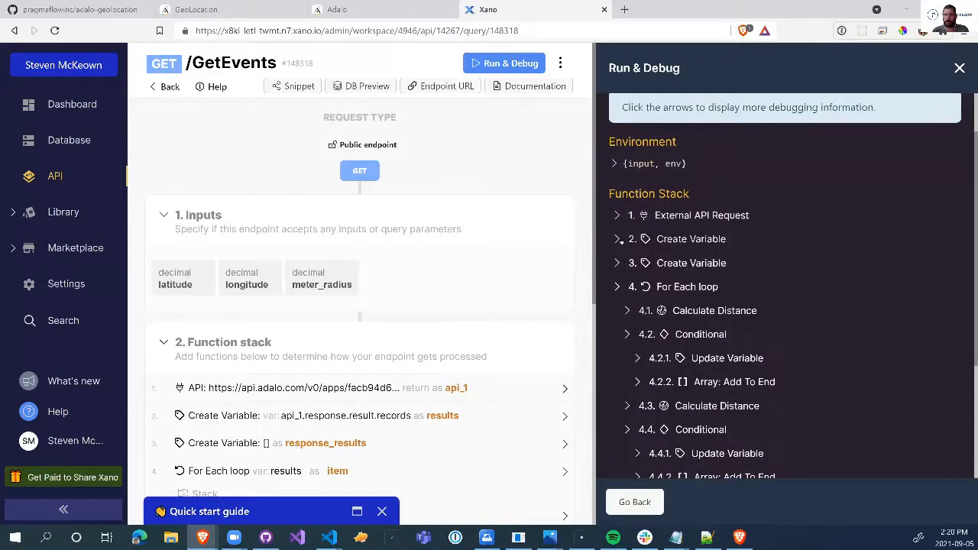
left_click(618, 239)
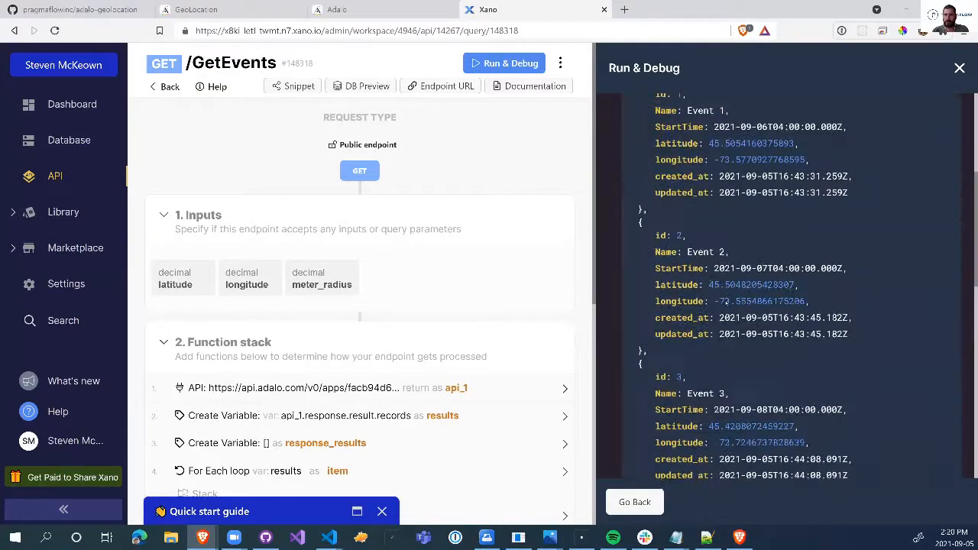
scroll("down", 3)
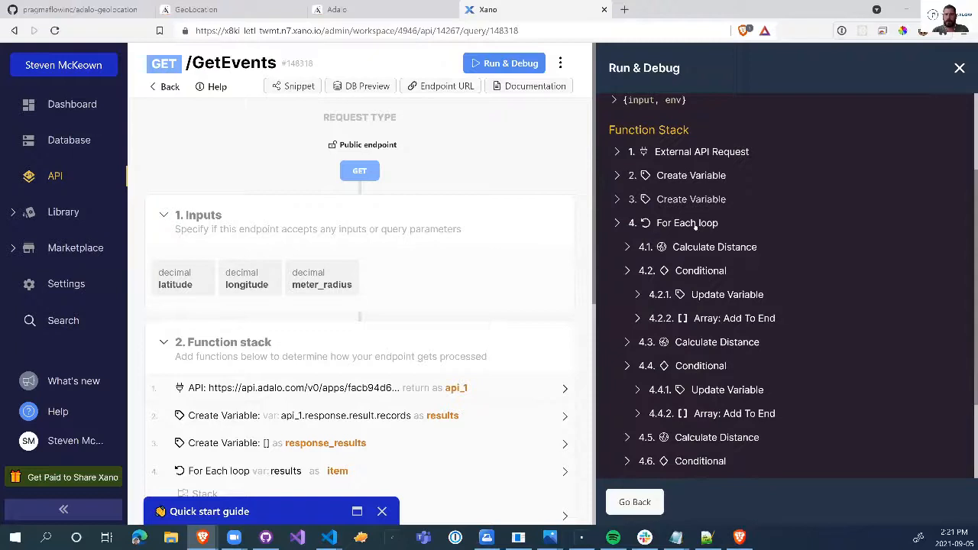
- Check the per-event distances in the debug trace (about 853 m, 1302 m, 66525 m)
scroll("down", 3)
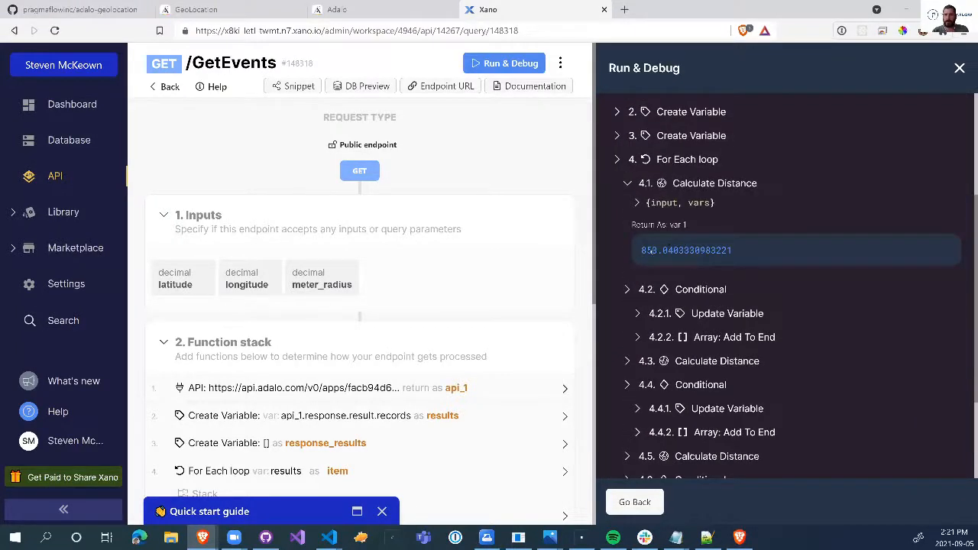
scroll("down", 3)
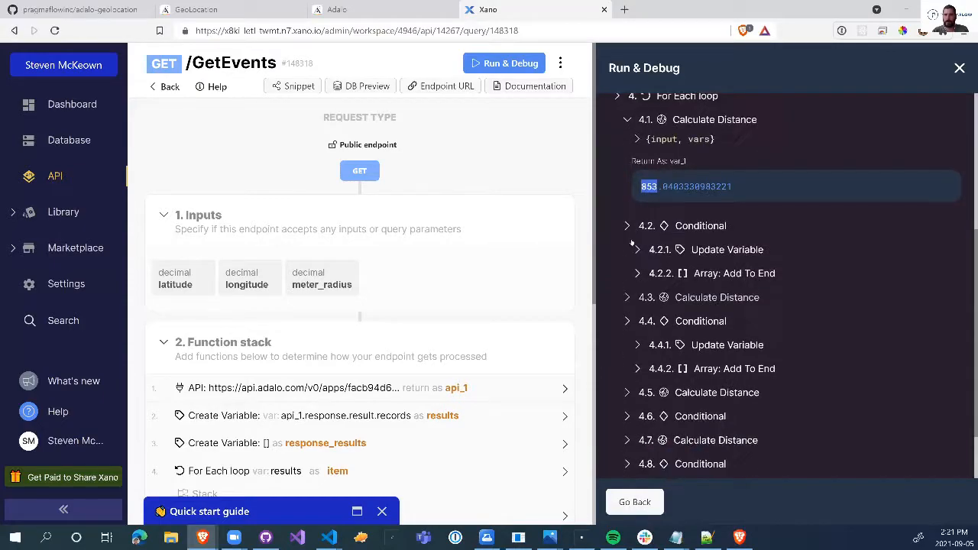
scroll("down", 3)
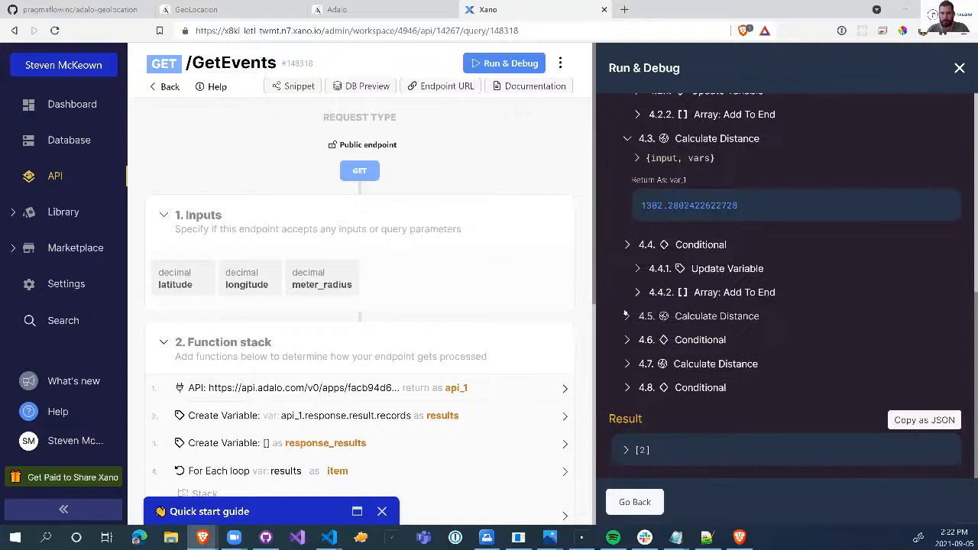
scroll("down", 3)
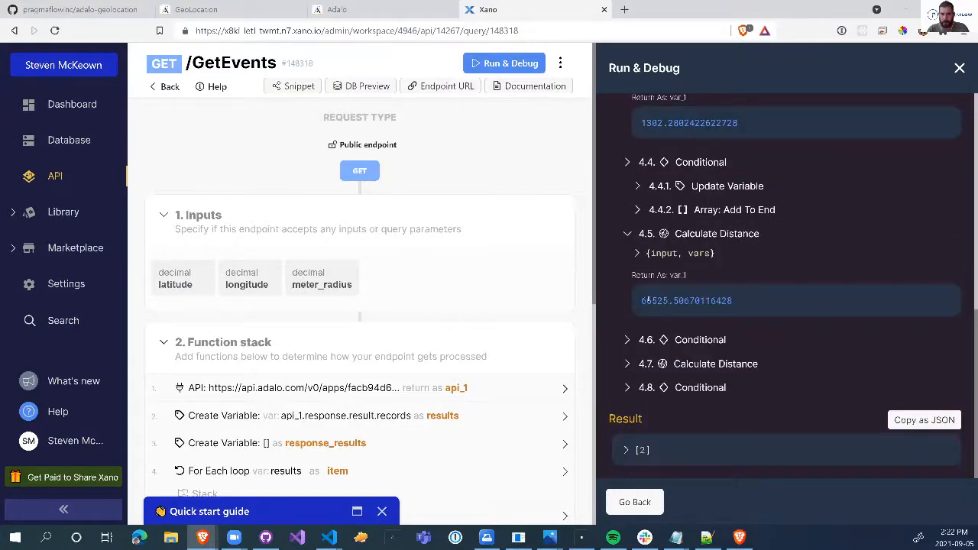
double_click(653, 300)
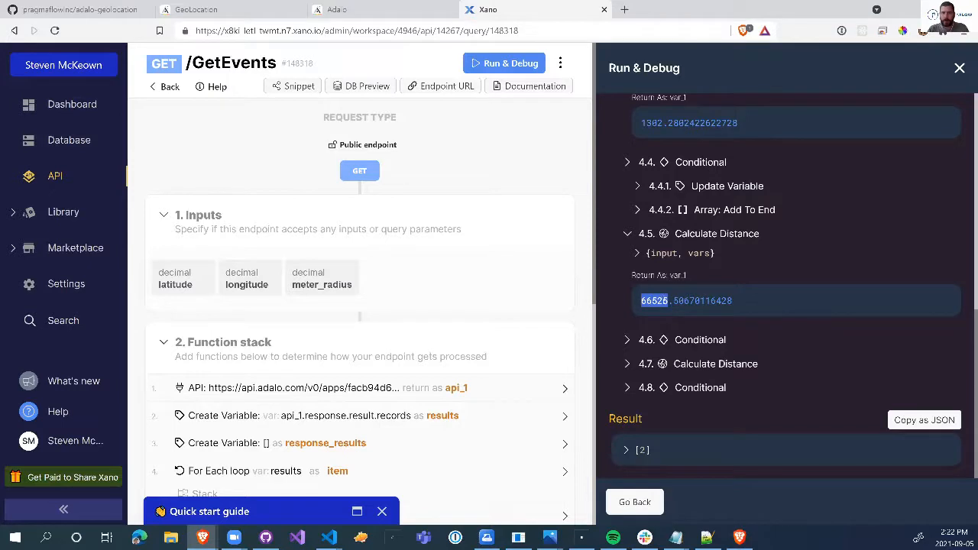
scroll("down", 3)
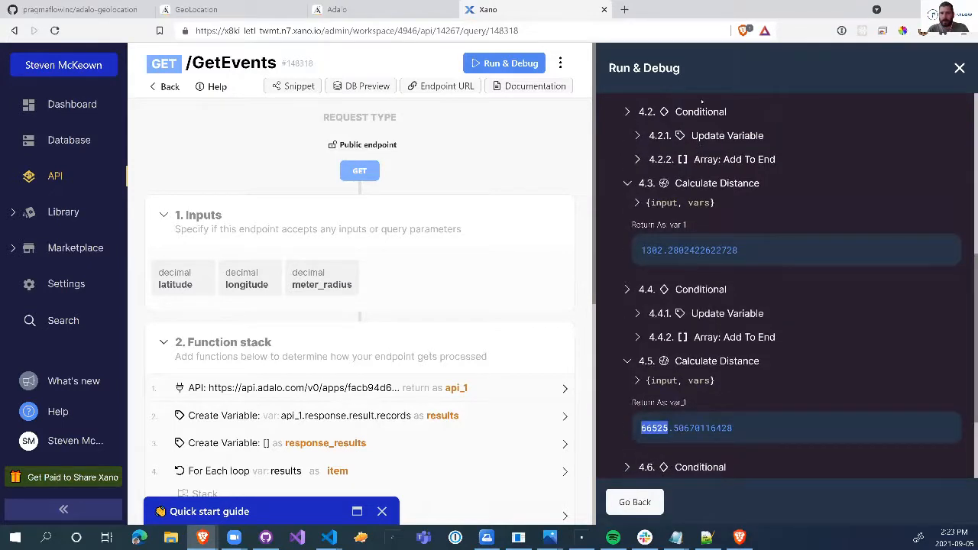
scroll("down", 3)
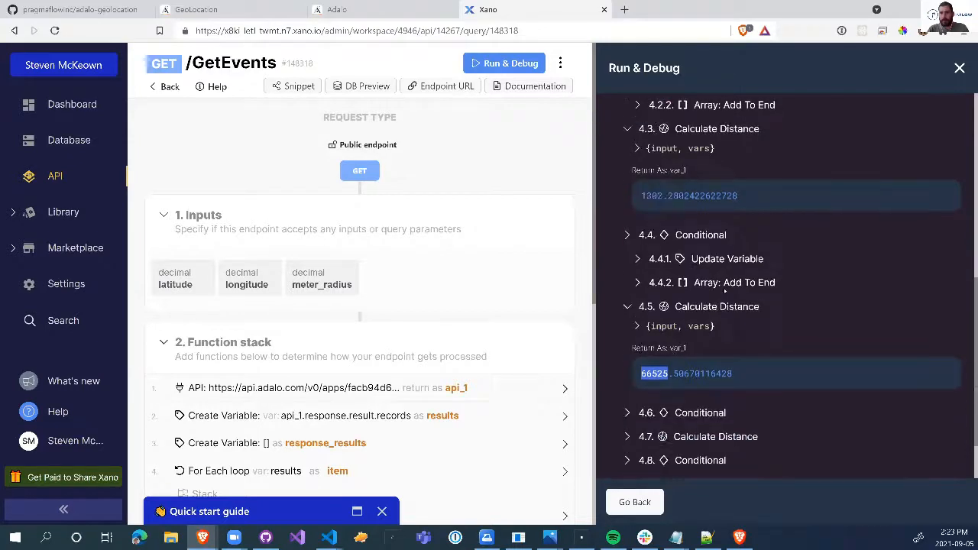
scroll("down", 3)
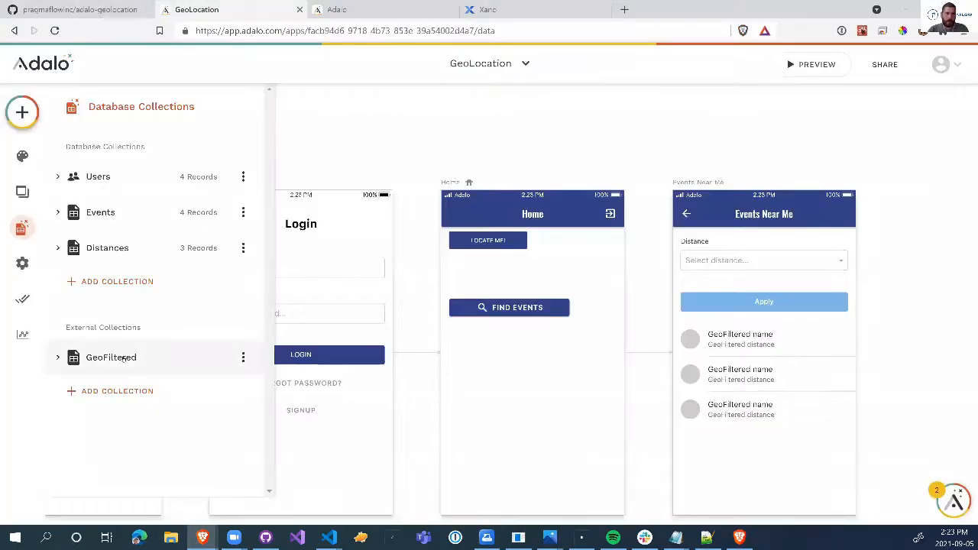
- Open the GeoFiltered collection's settings and check its longitude query parameter
left_click(243, 356)
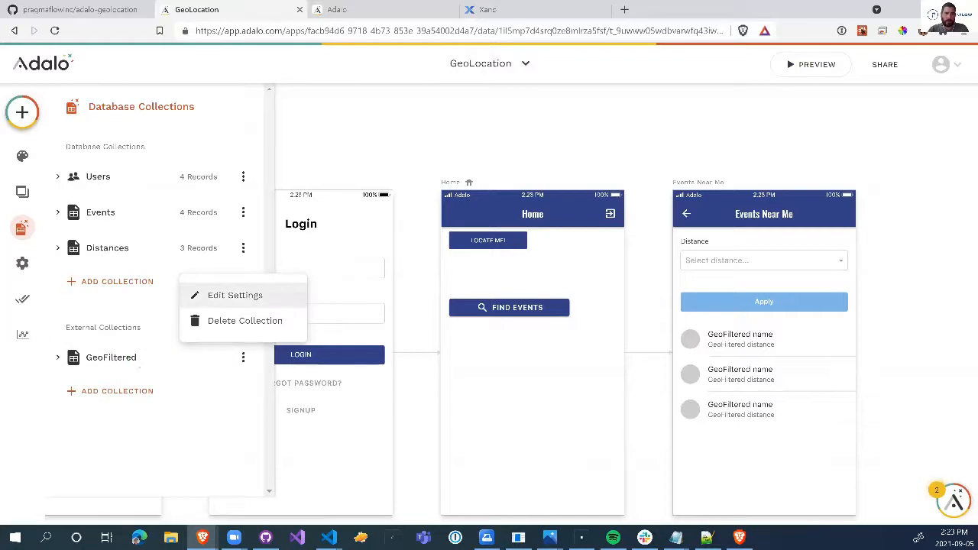
left_click(234, 295)
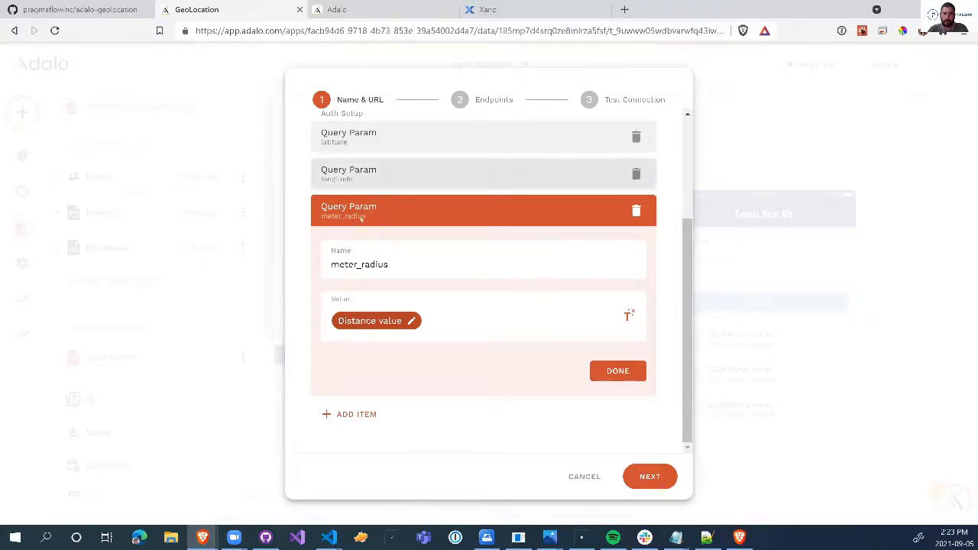
left_click(349, 174)
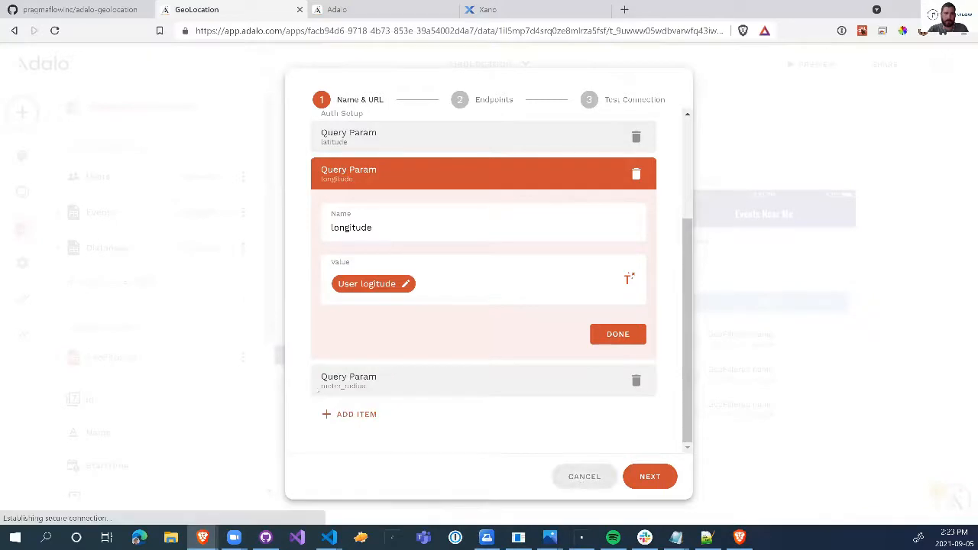
left_click(584, 476)
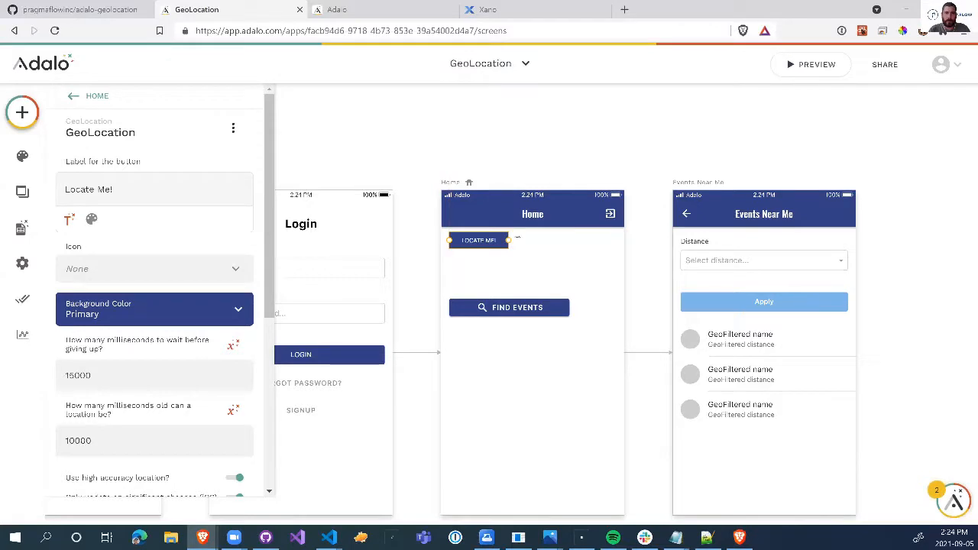
- Verify Locate Me's Update User action saves current latitude and longitude, then select the Events Near Me form
scroll("down", 3)
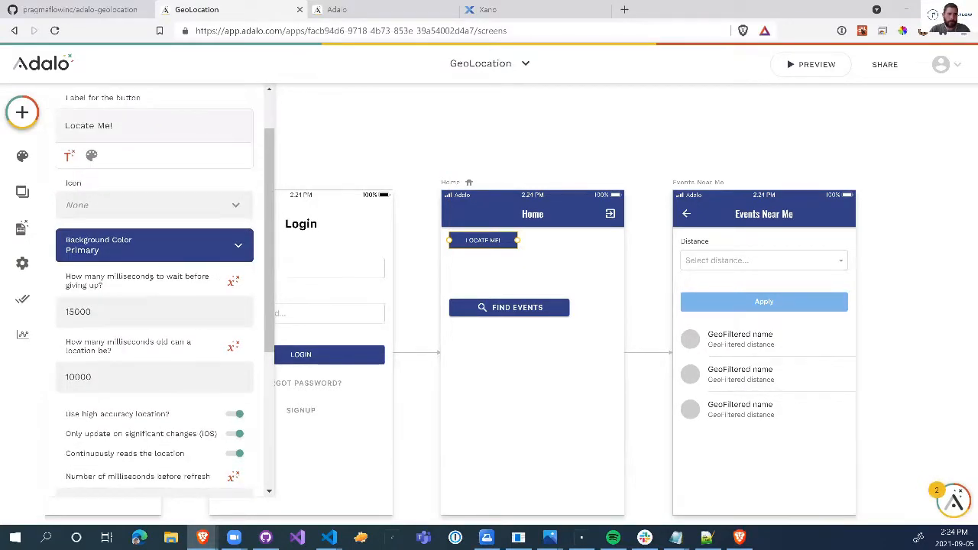
scroll("down", 3)
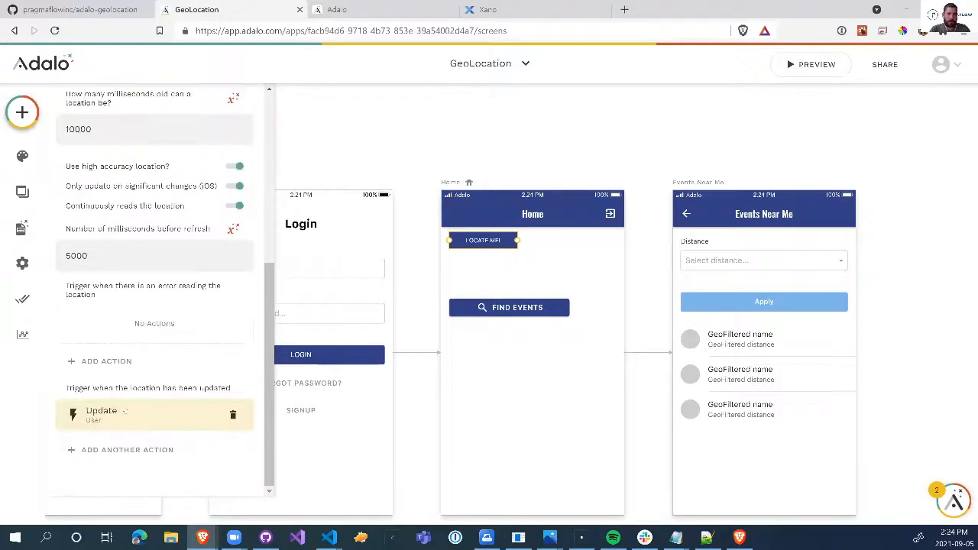
left_click(101, 412)
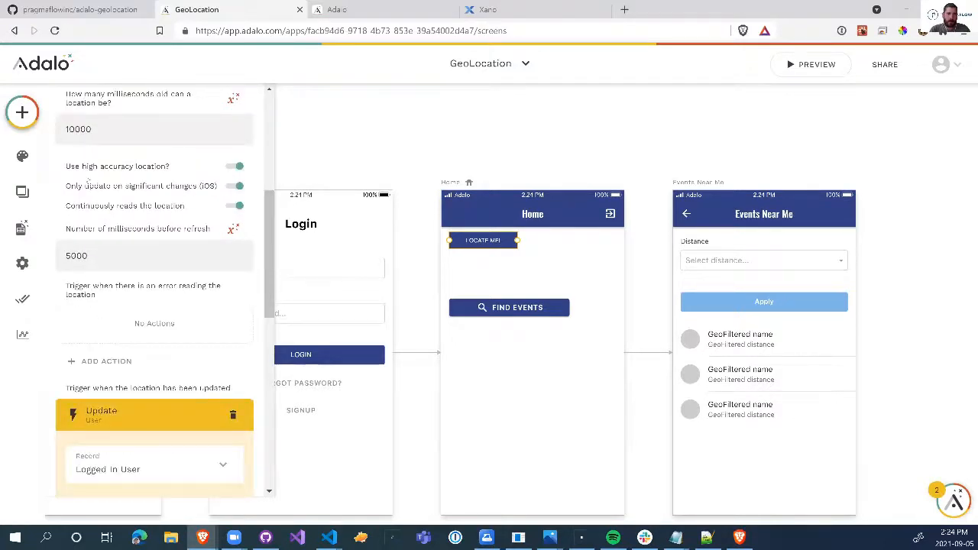
scroll("down", 3)
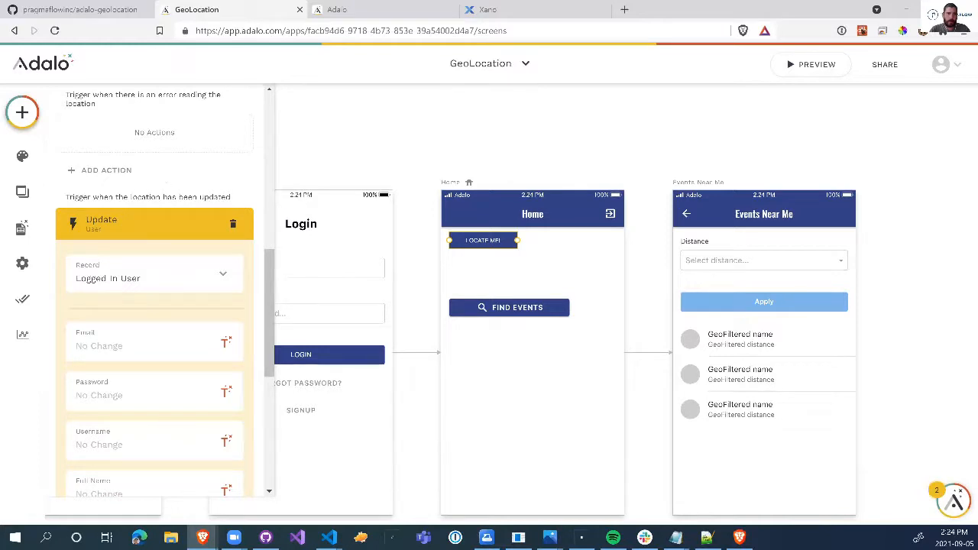
scroll("down", 3)
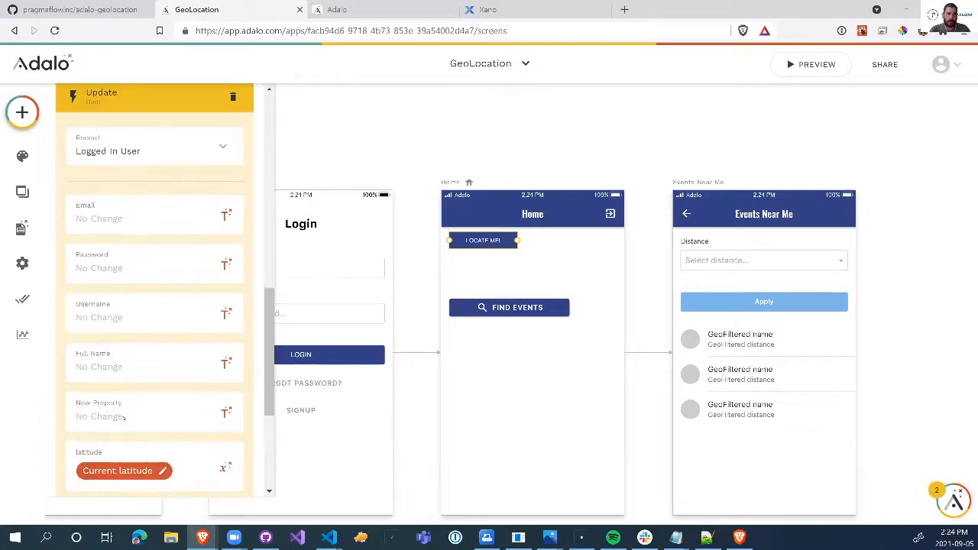
scroll("down", 3)
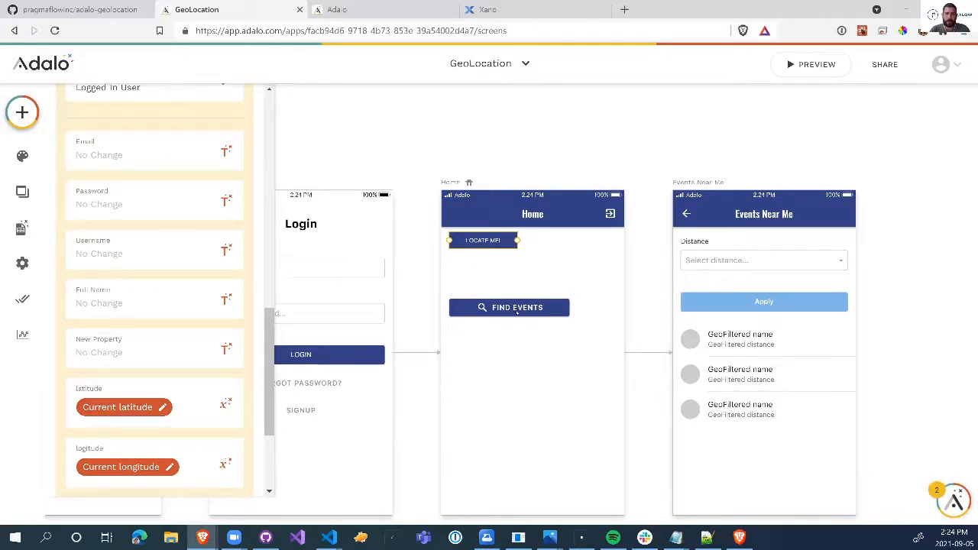
left_click(509, 307)
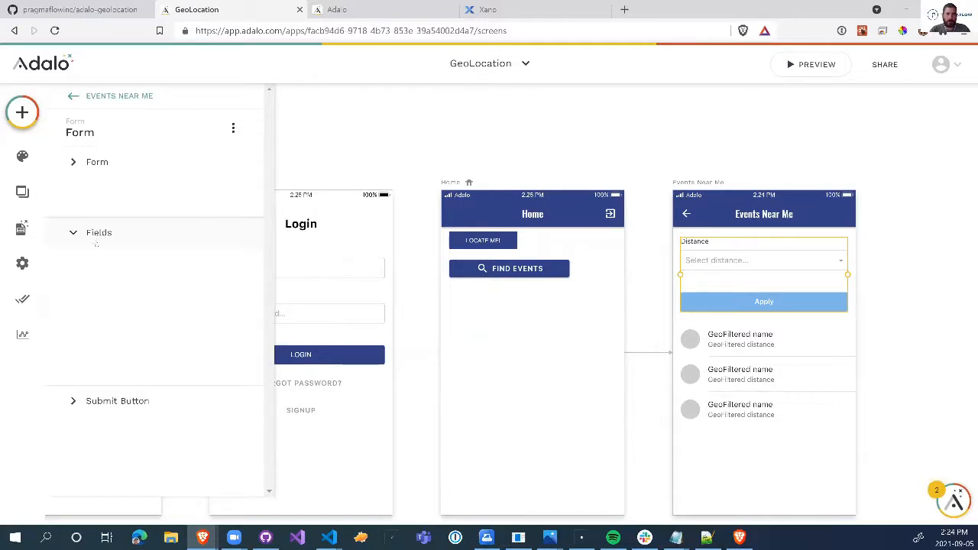
- Check the form's single Distance field and the Simple List's GeoFiltered data source
left_click(99, 232)
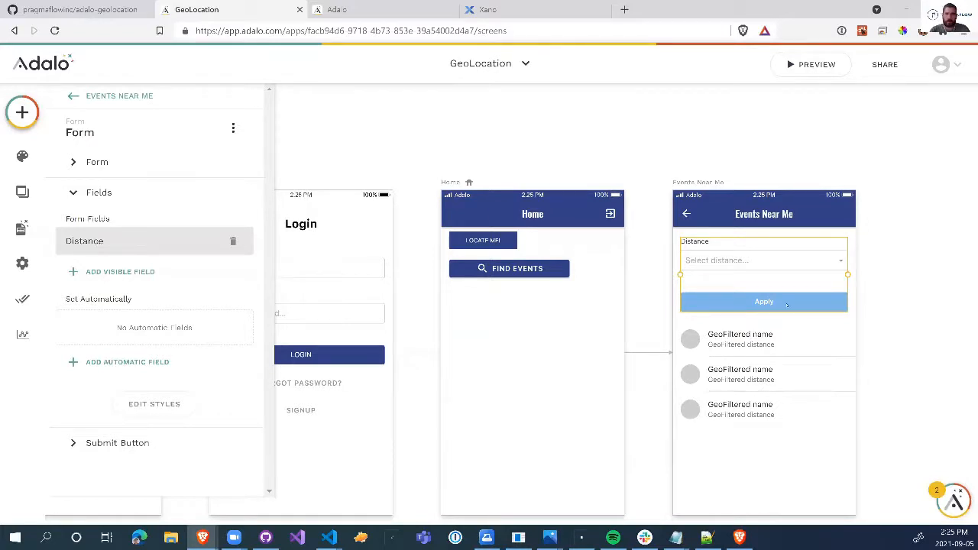
left_click(764, 374)
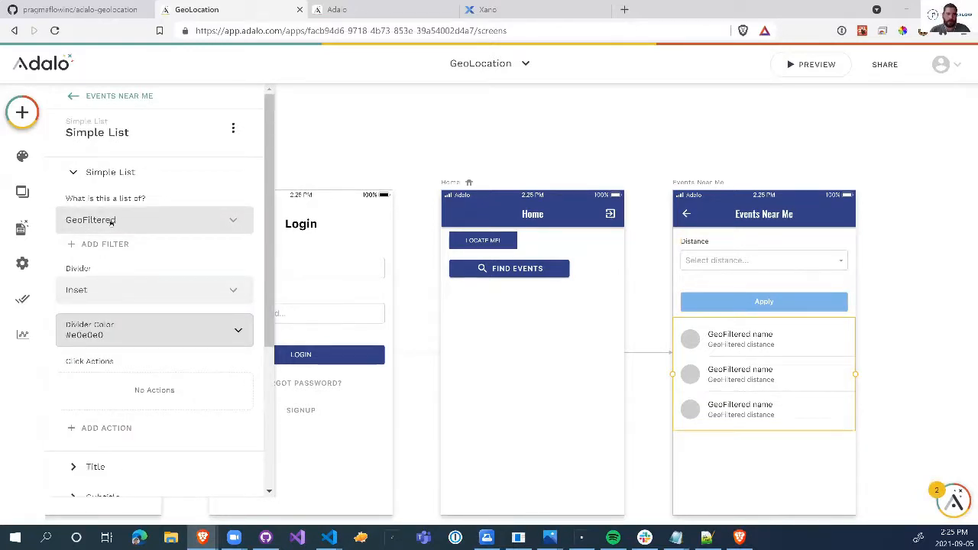
scroll("down", 3)
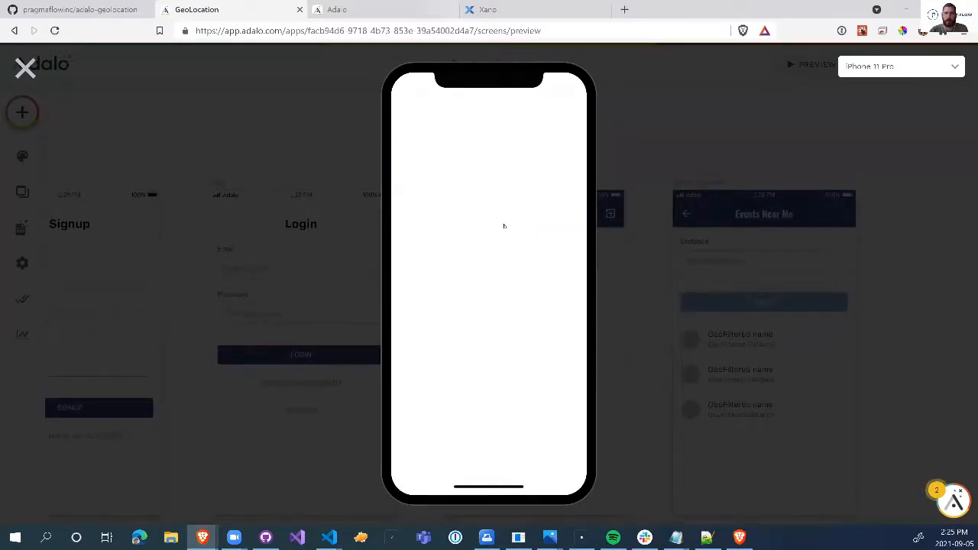
- Reopen the preview in a new tab and inspect Users records for latitude, longitude and 10 km distance
left_click(25, 68)
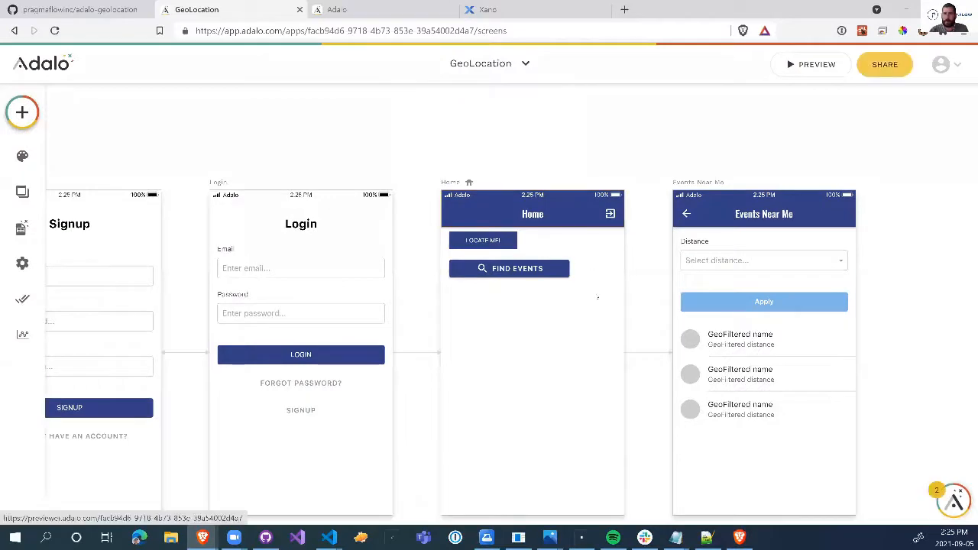
left_click(809, 64)
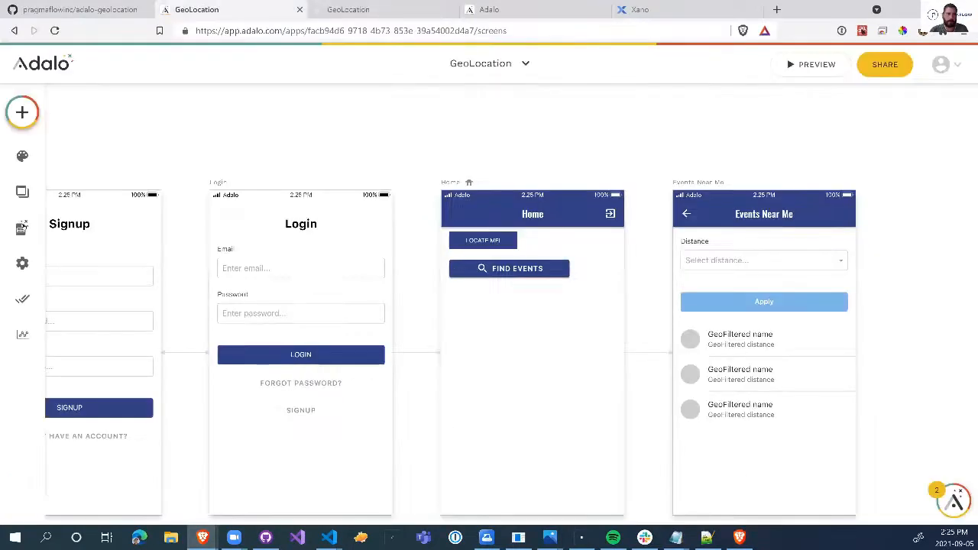
left_click(21, 228)
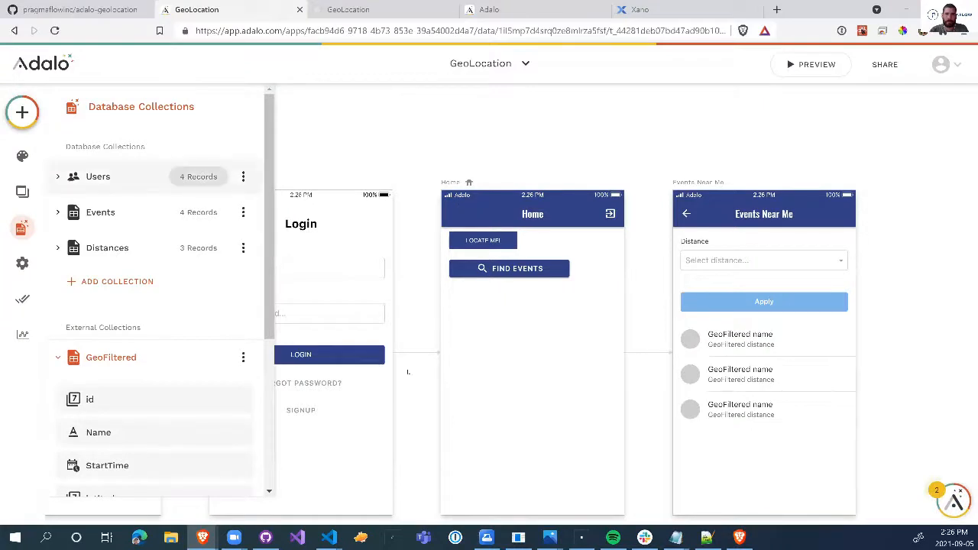
left_click(98, 176)
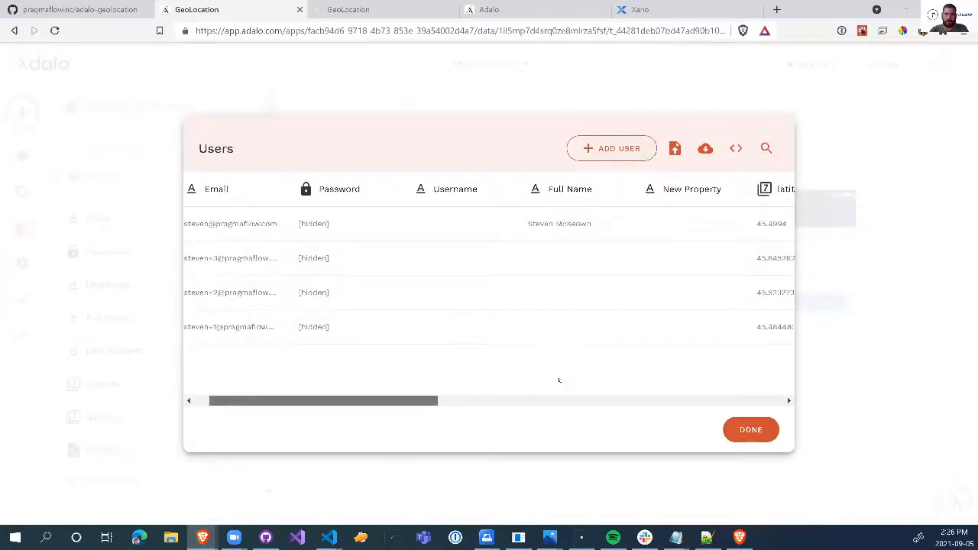
scroll("right", 3)
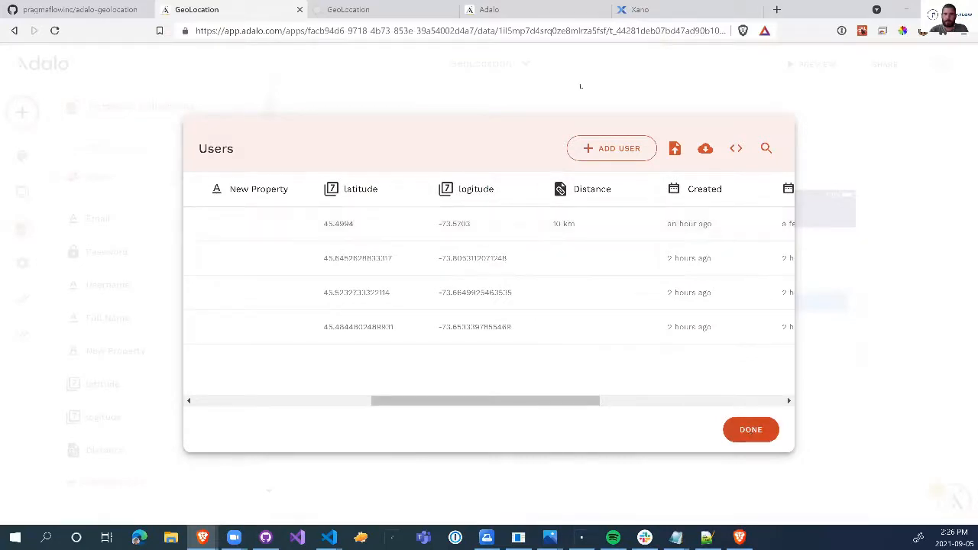
left_click(750, 429)
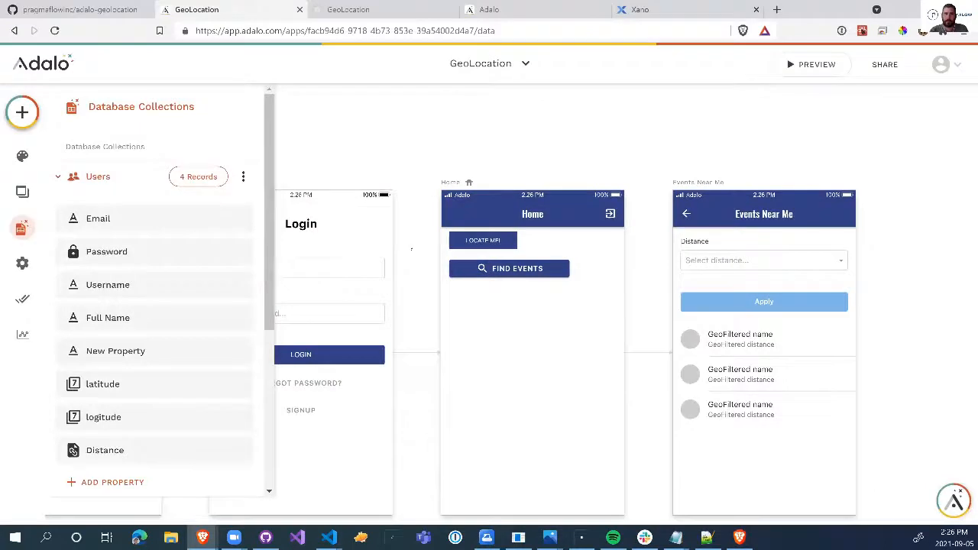
- Move between the app builder and the previewer tab, ending in the preview
left_click(816, 64)
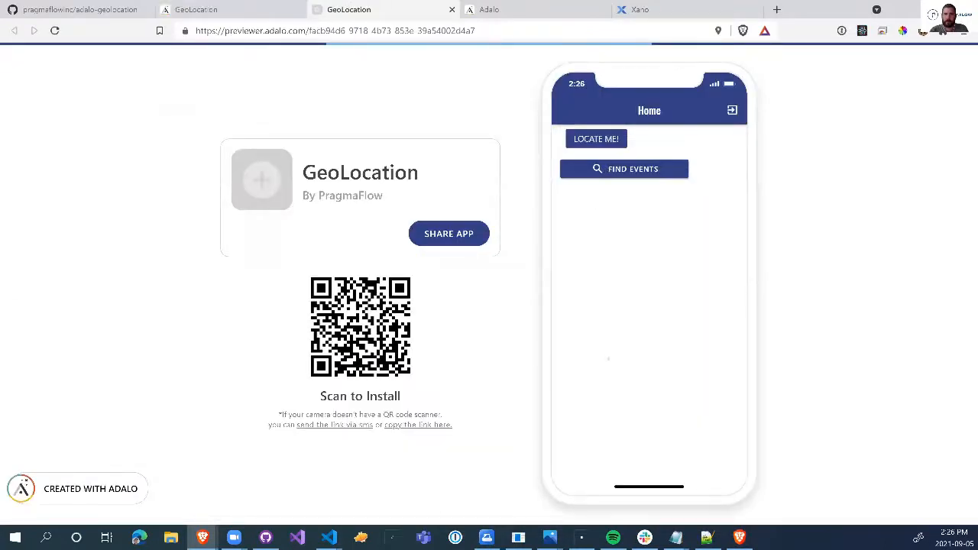
left_click(624, 169)
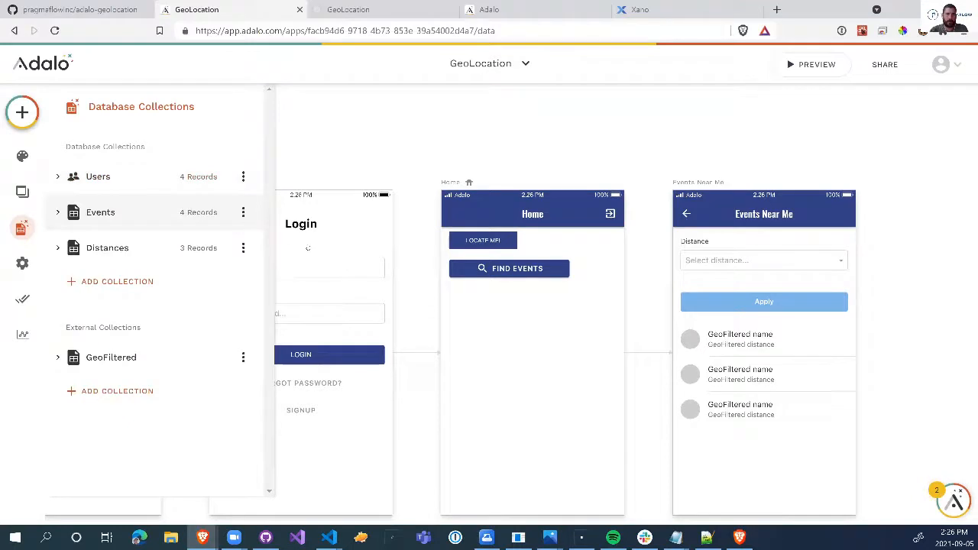
left_click(100, 211)
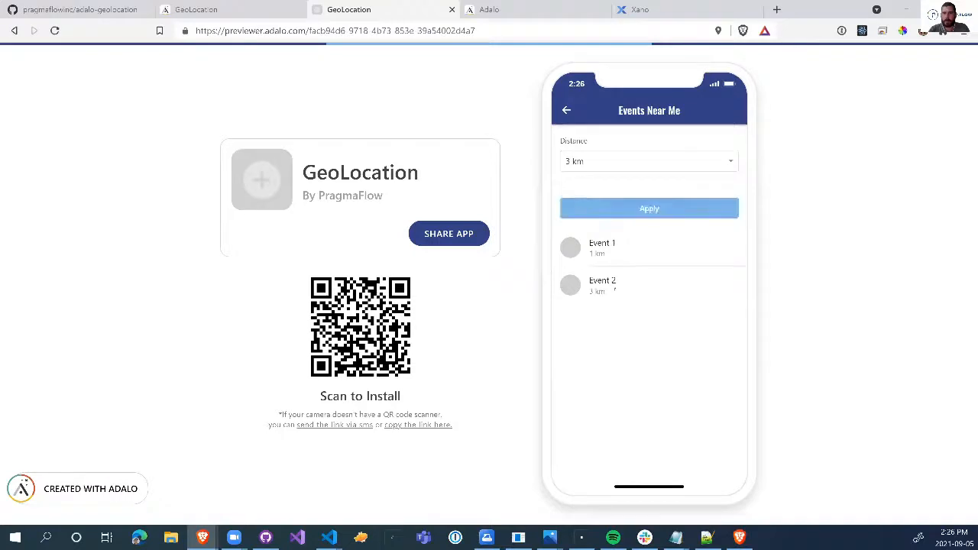
- Apply a 10 km distance filter on Events Near Me, then view Xano's endpoint results
left_click(649, 208)
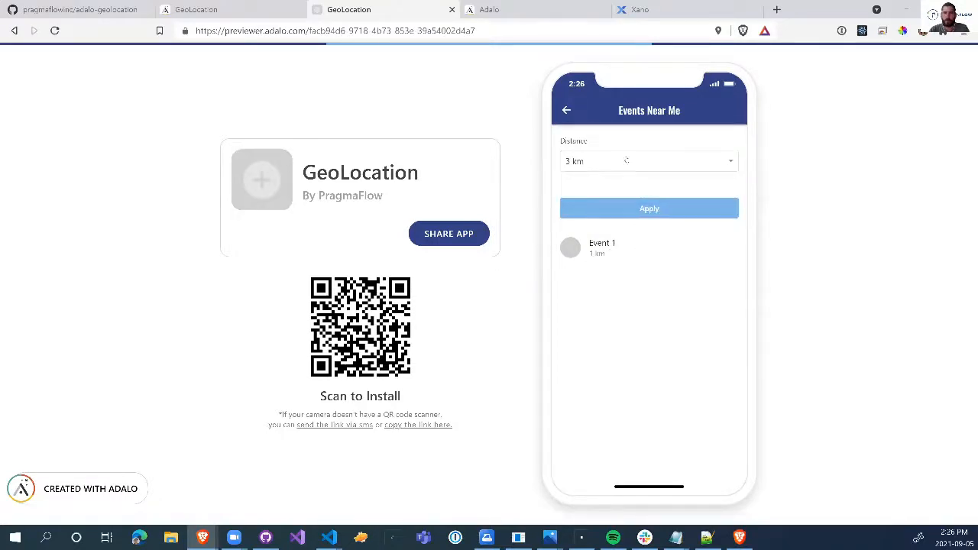
left_click(649, 208)
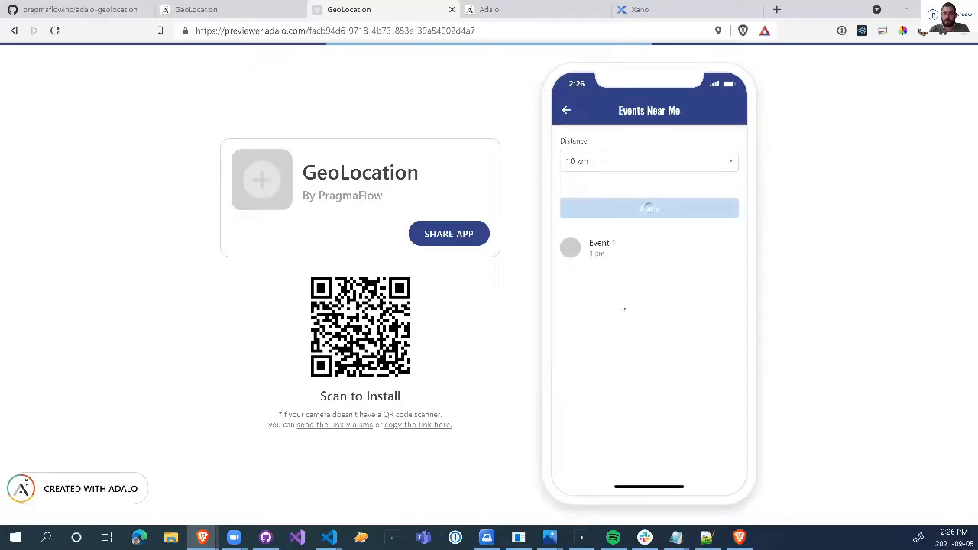
left_click(649, 208)
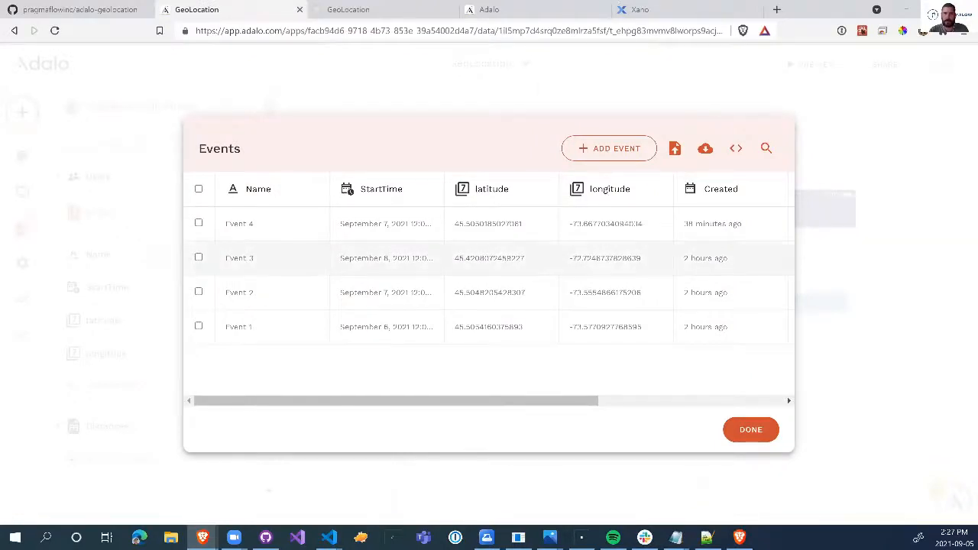
left_click(665, 10)
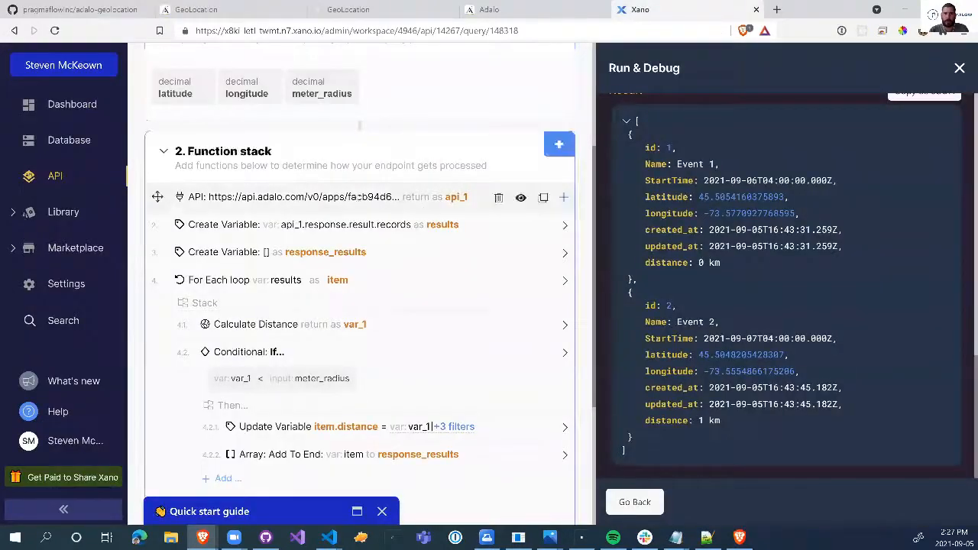